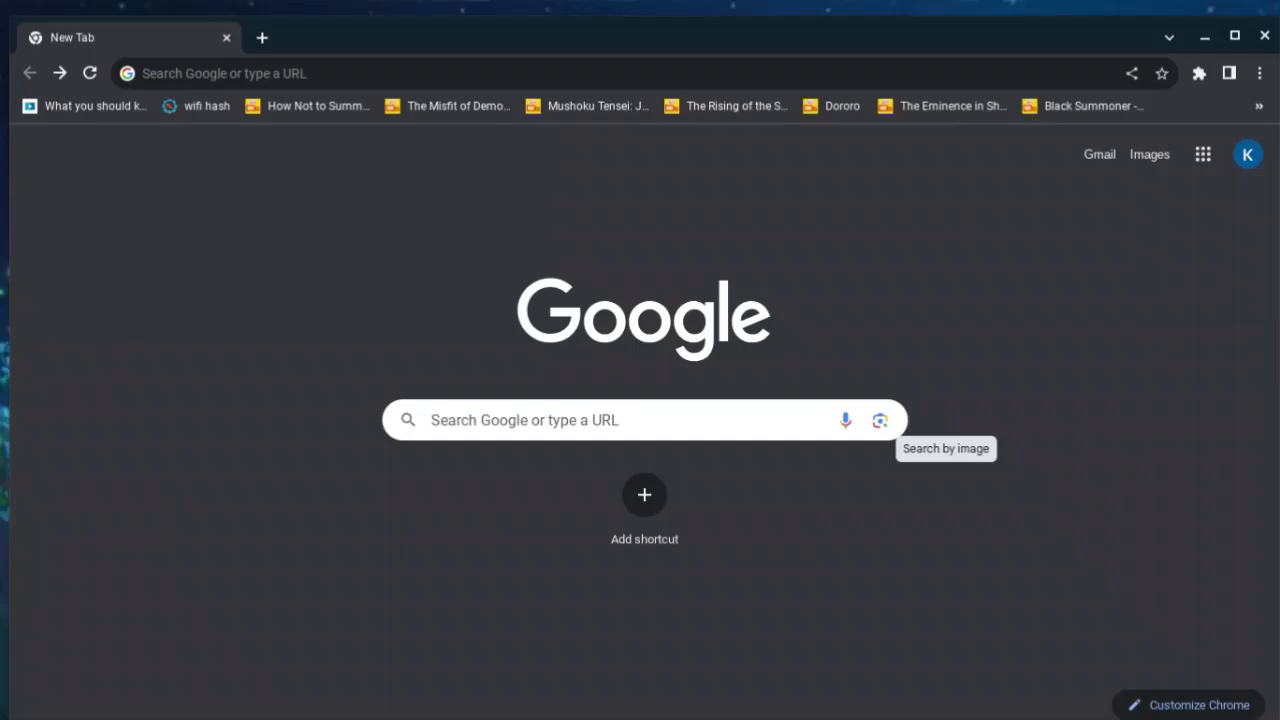
Step: Check the Linux development environment in ChromeOS developer settings, then close Settings
left_click(22, 697)
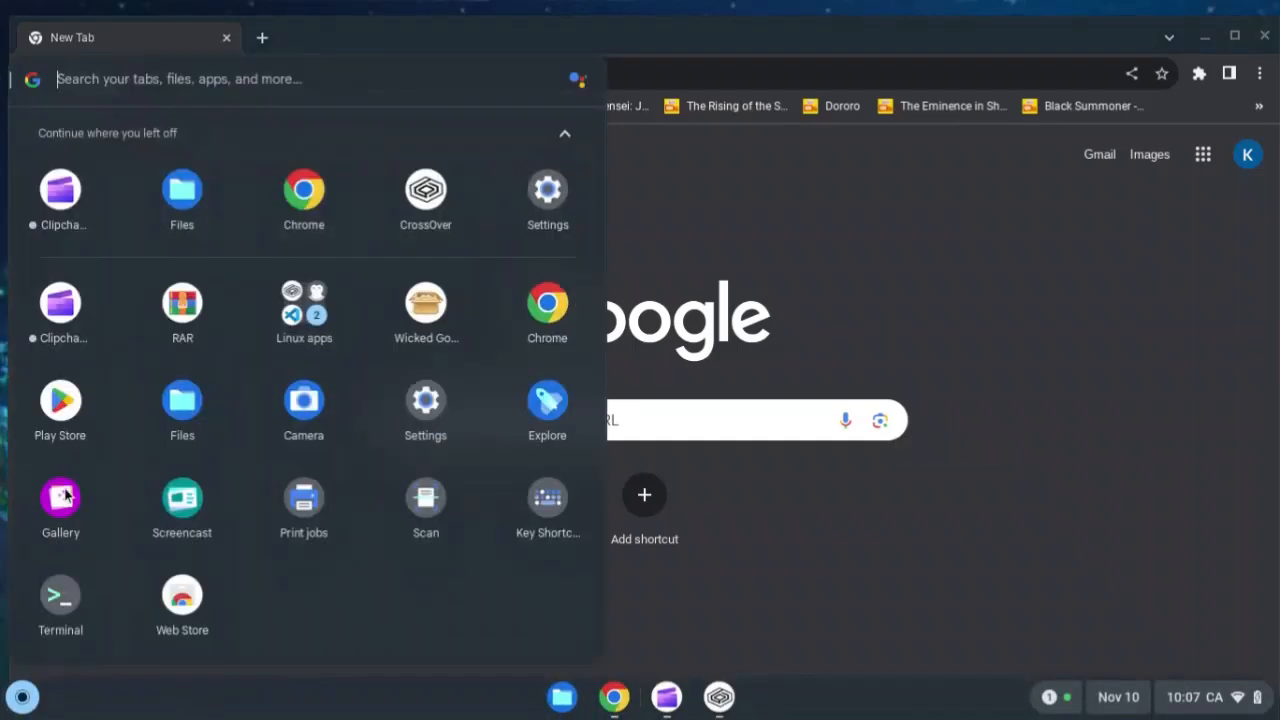
left_click(547, 190)
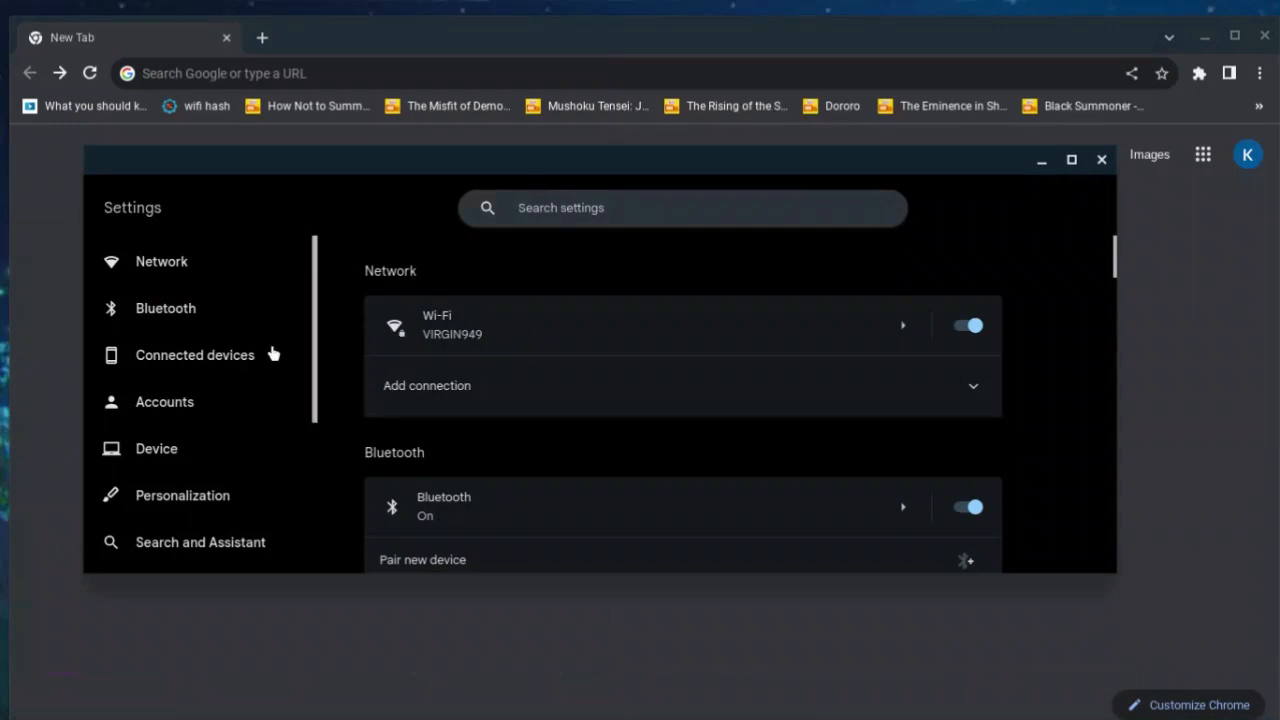
scroll("down", 3)
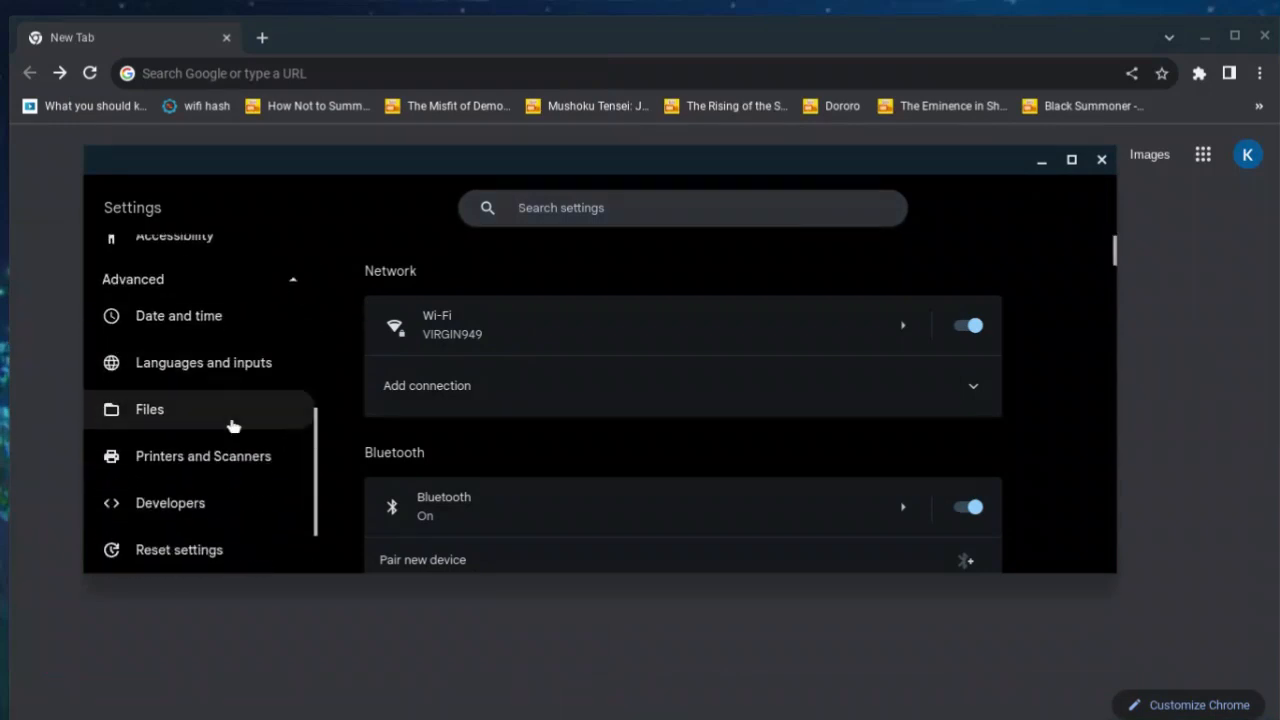
left_click(170, 502)
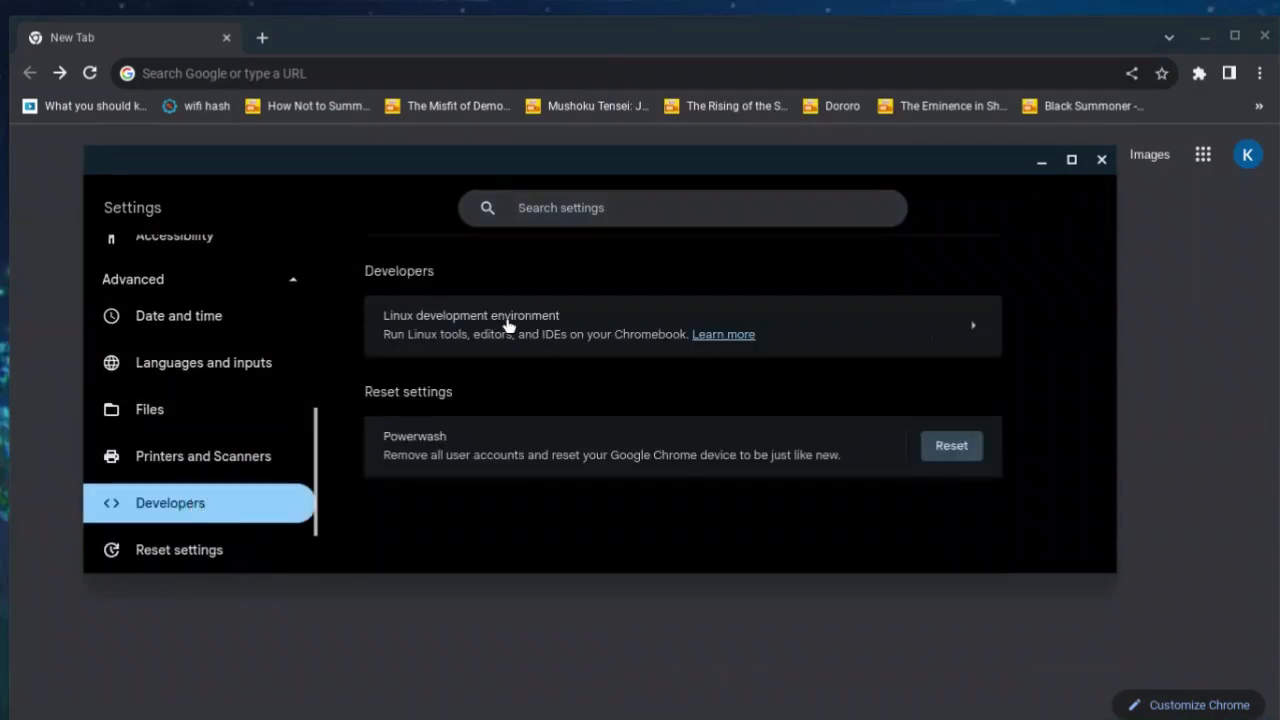
left_click(683, 325)
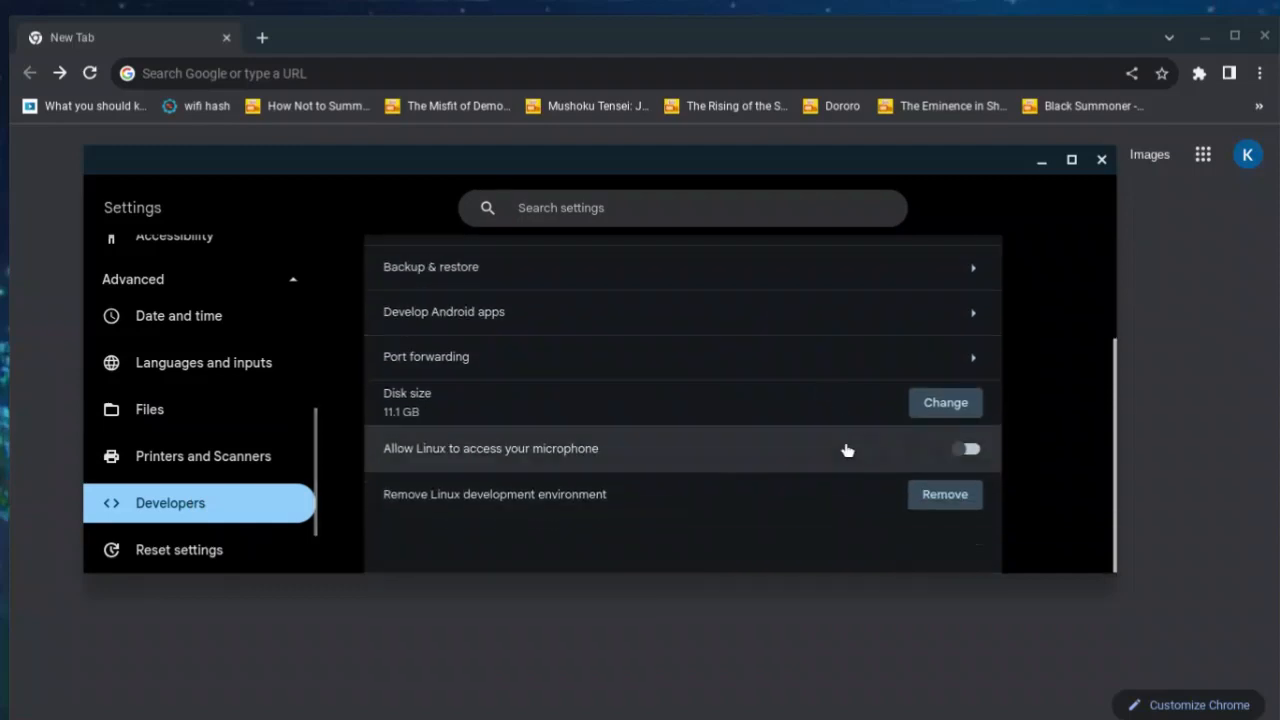
scroll("up", 3)
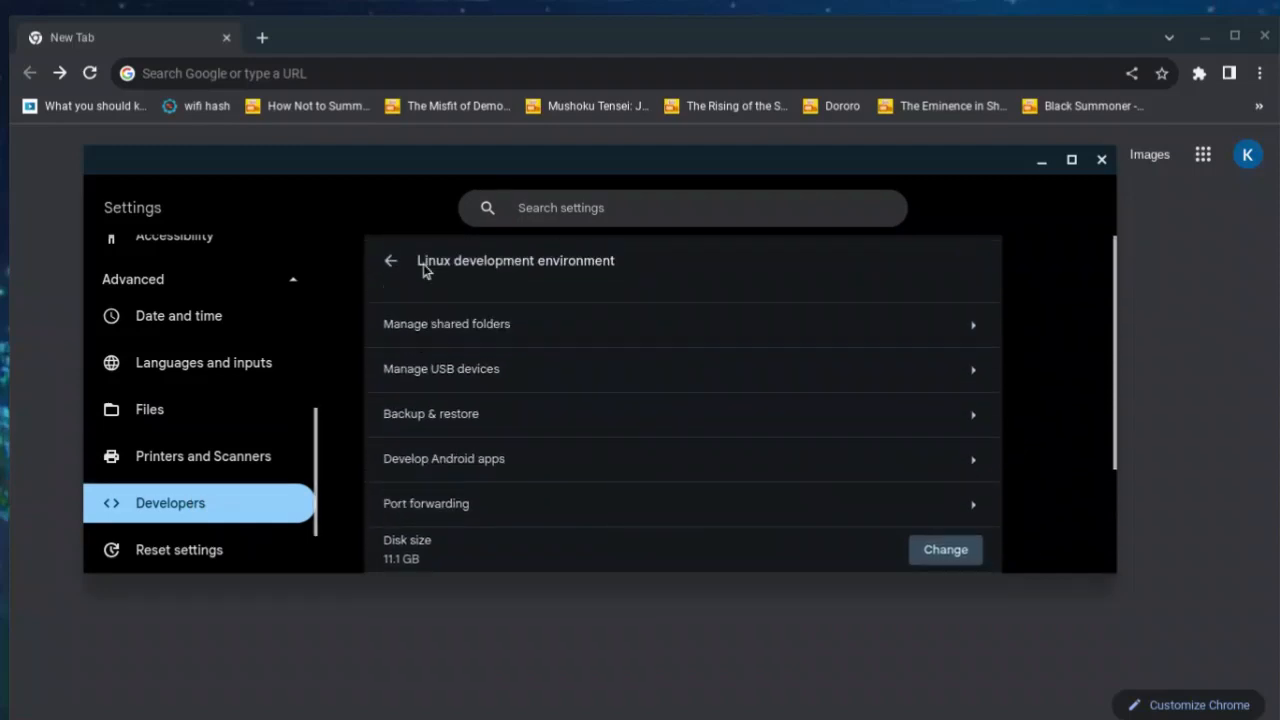
left_click(390, 260)
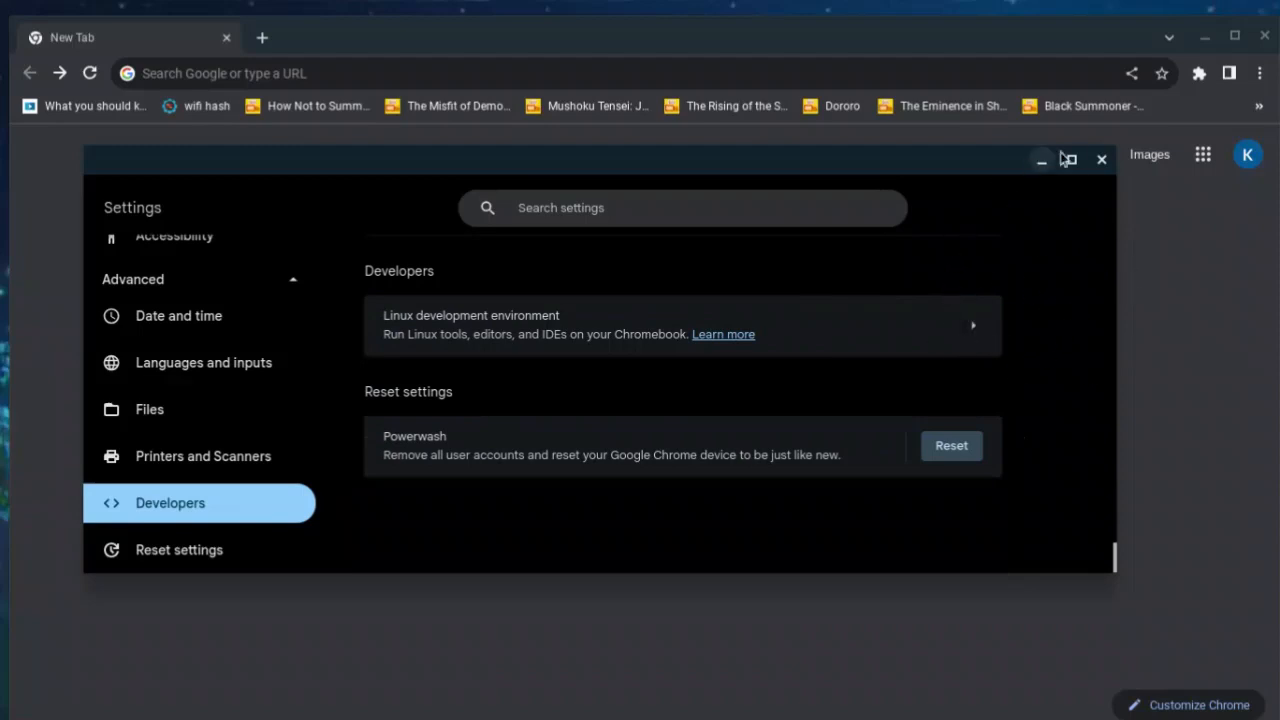
left_click(1102, 159)
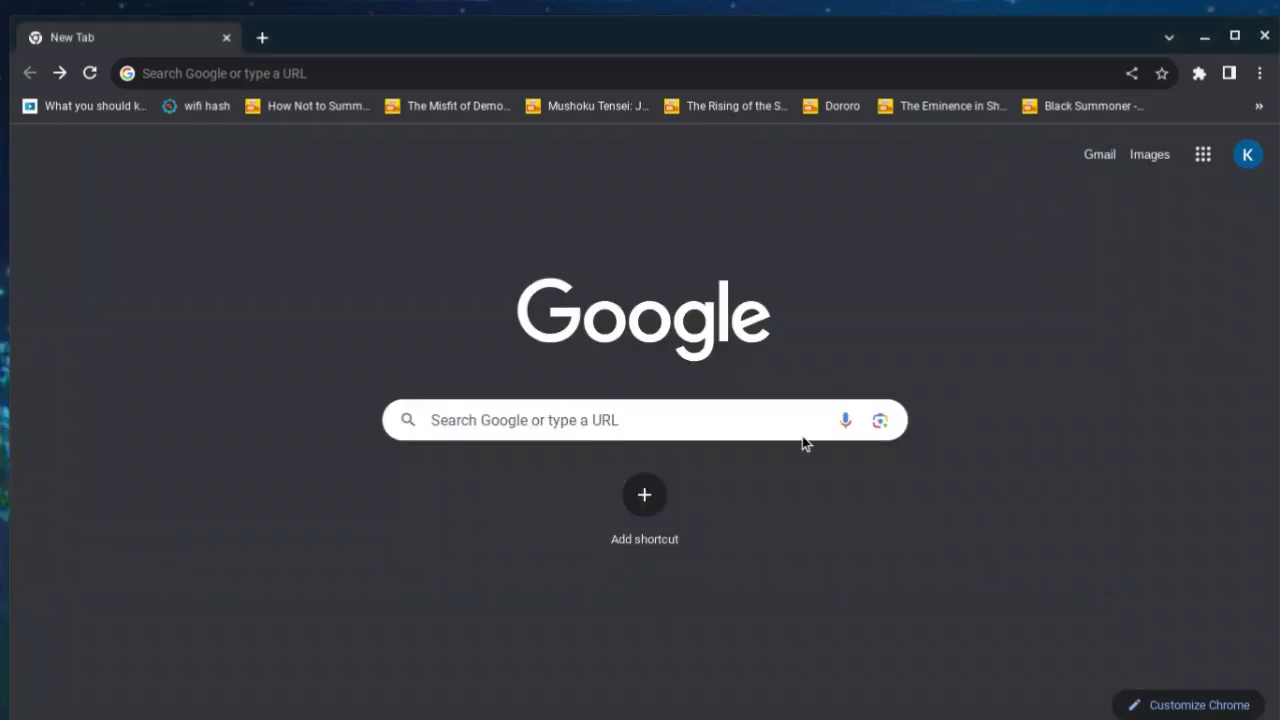
mouse_move(213, 55)
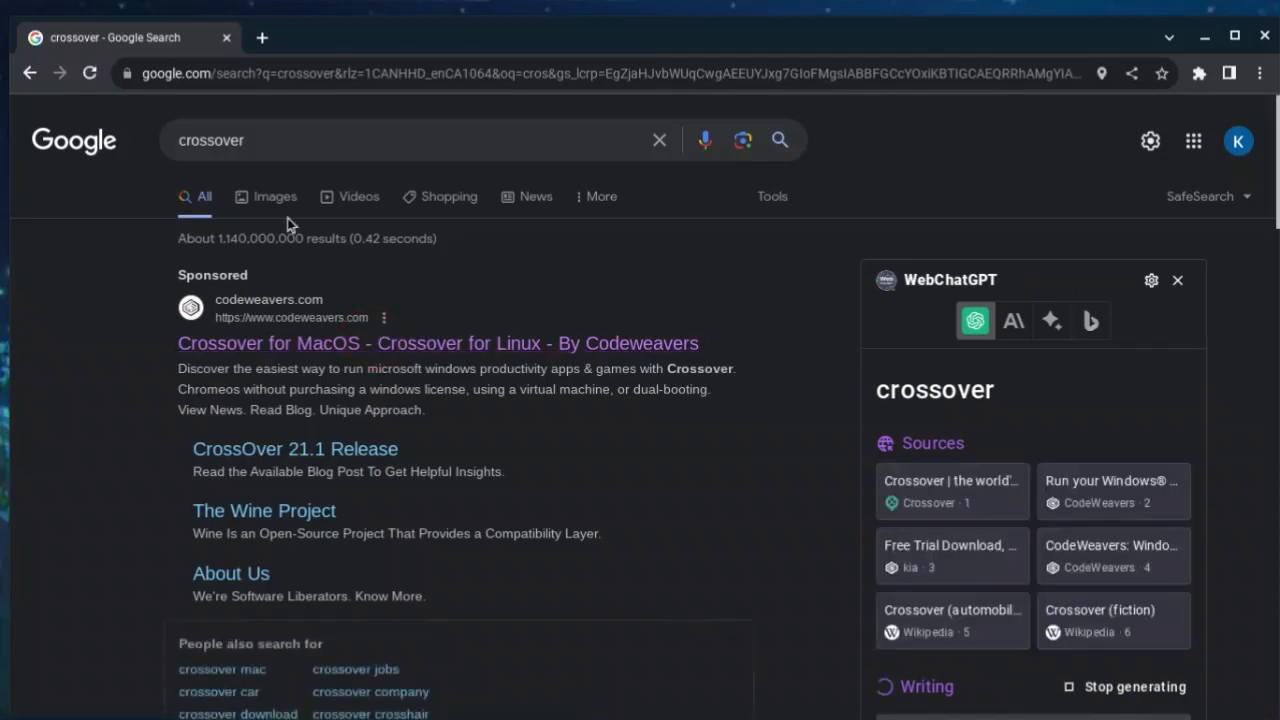
Step: Follow the CodeWeavers sponsored result and go to the CrossOver product page
left_click(438, 343)
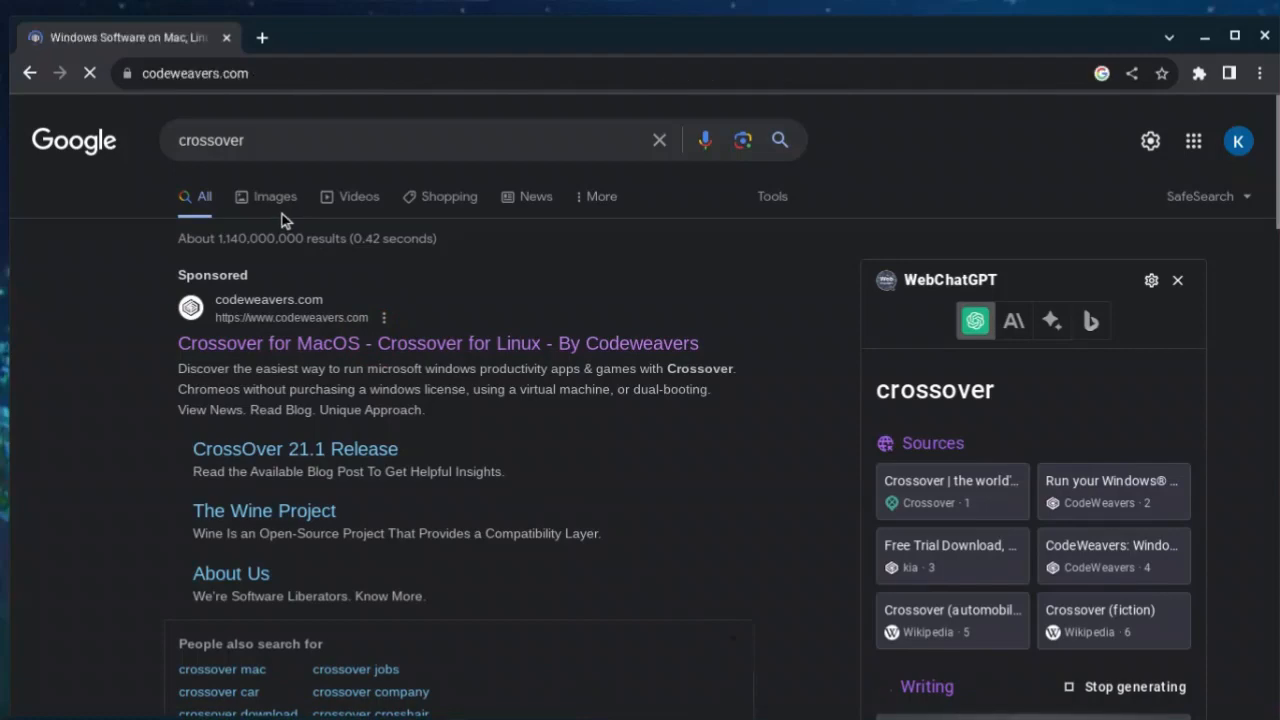
left_click(438, 343)
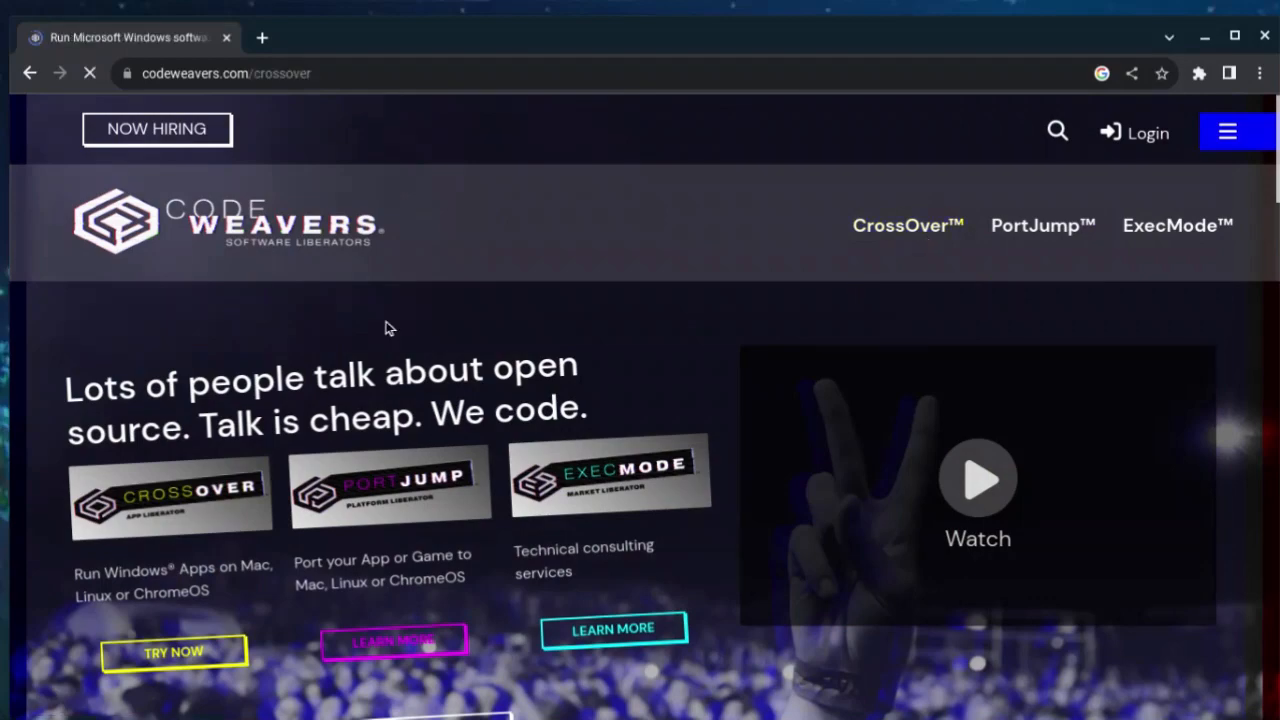
Step: Reach the CrossOver for Linux free-trial download form with the Debian-based distro option
scroll("down", 3)
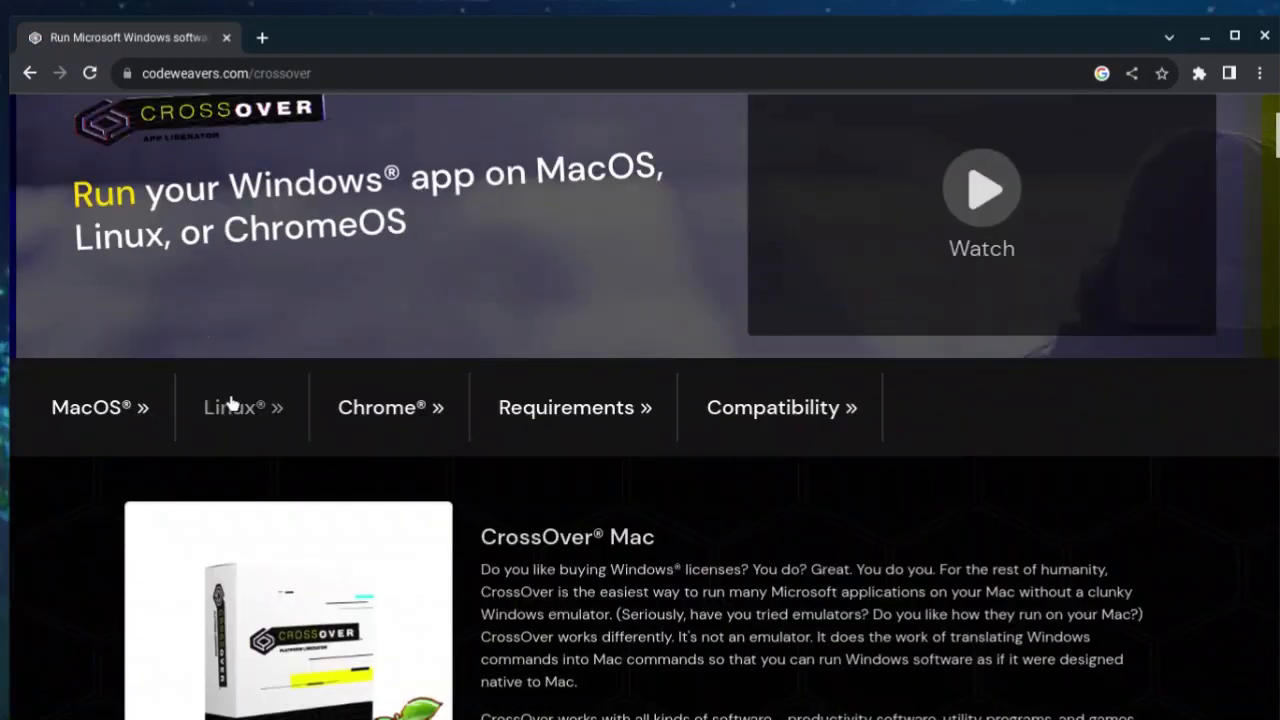
left_click(235, 407)
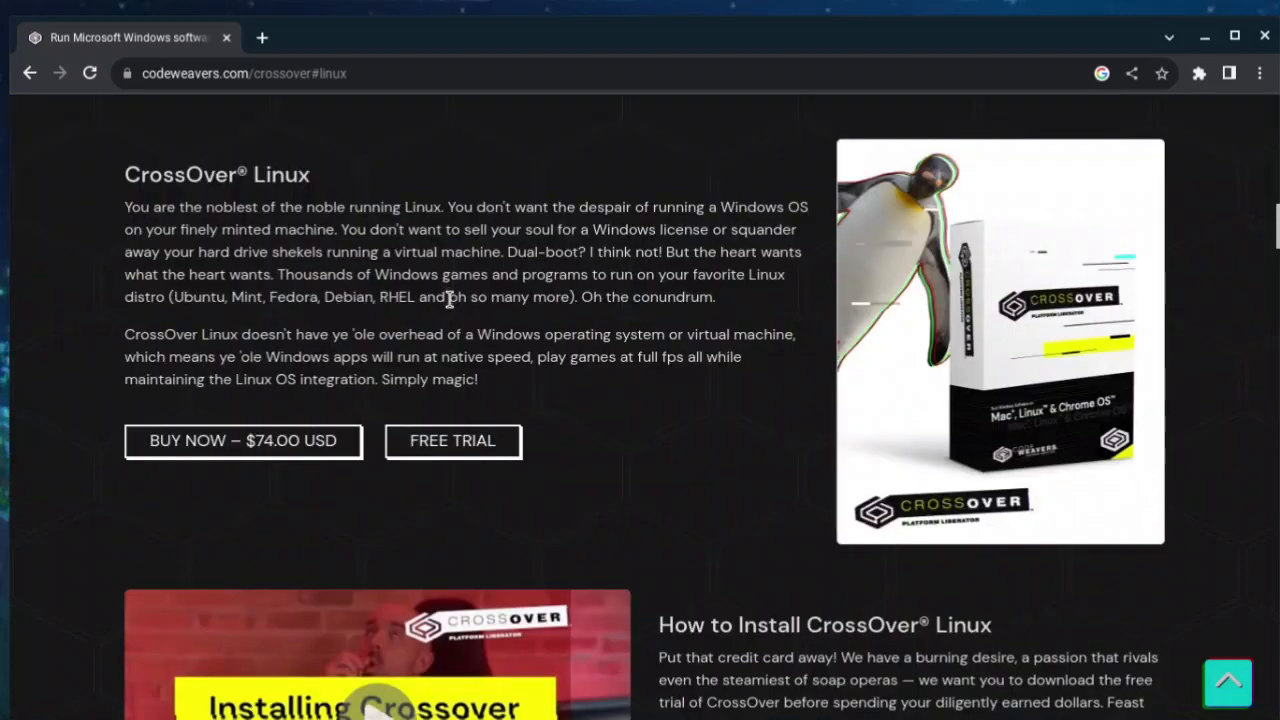
left_click(452, 440)
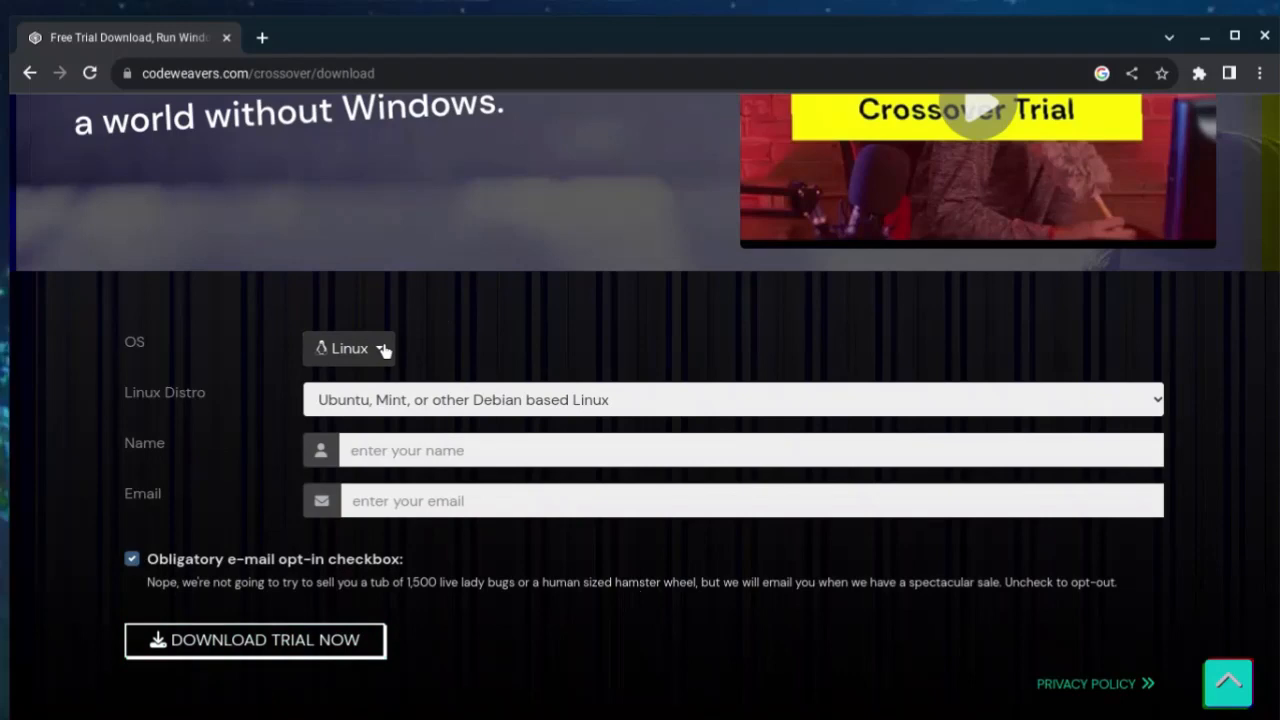
mouse_move(268, 363)
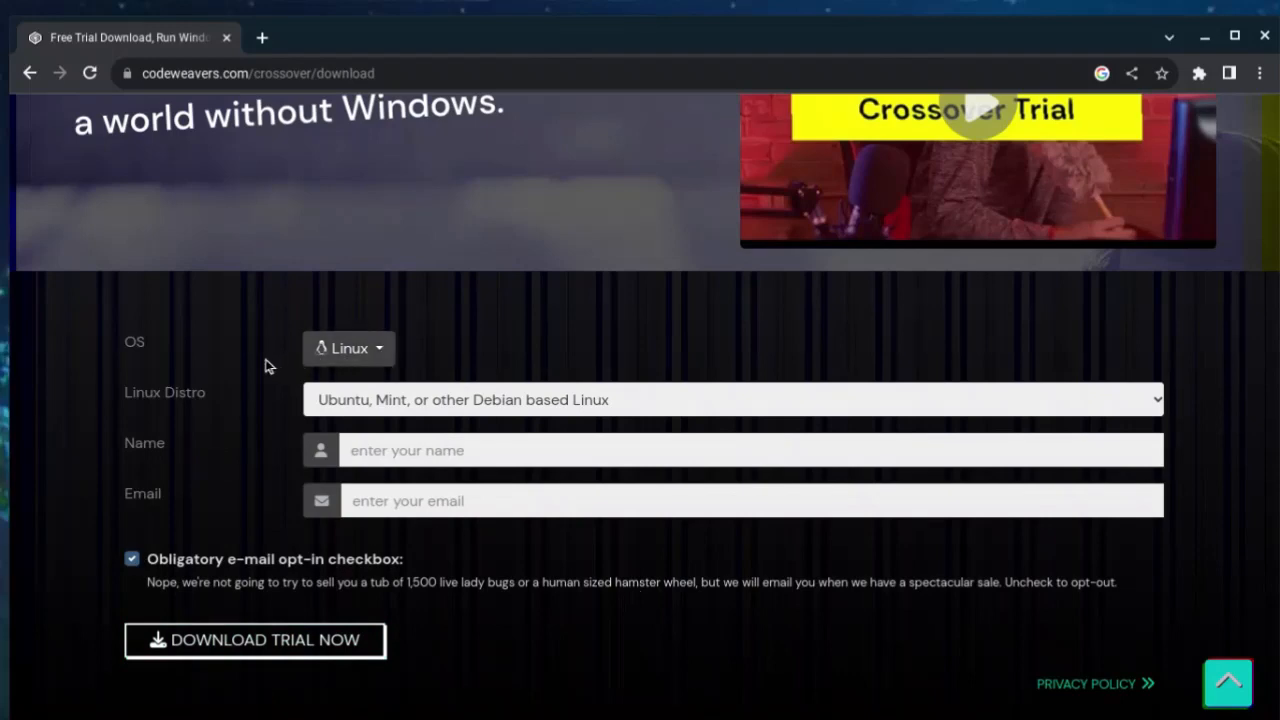
mouse_move(604, 426)
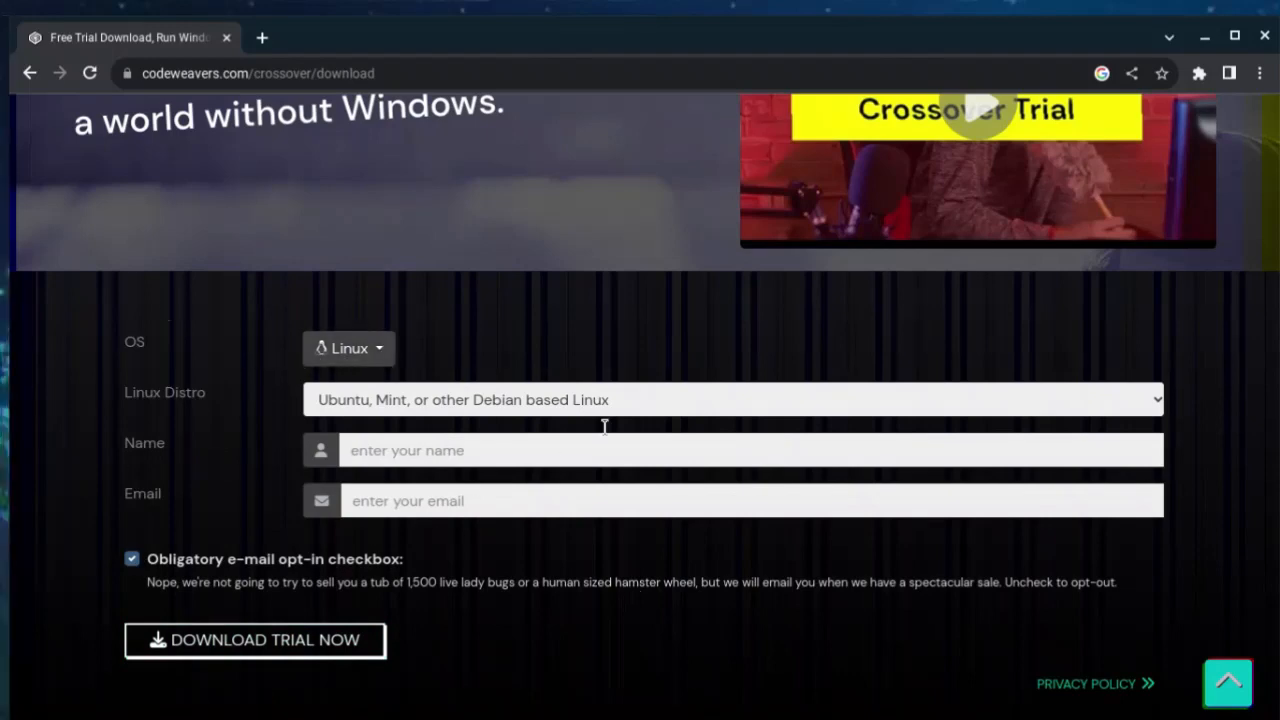
mouse_move(500, 262)
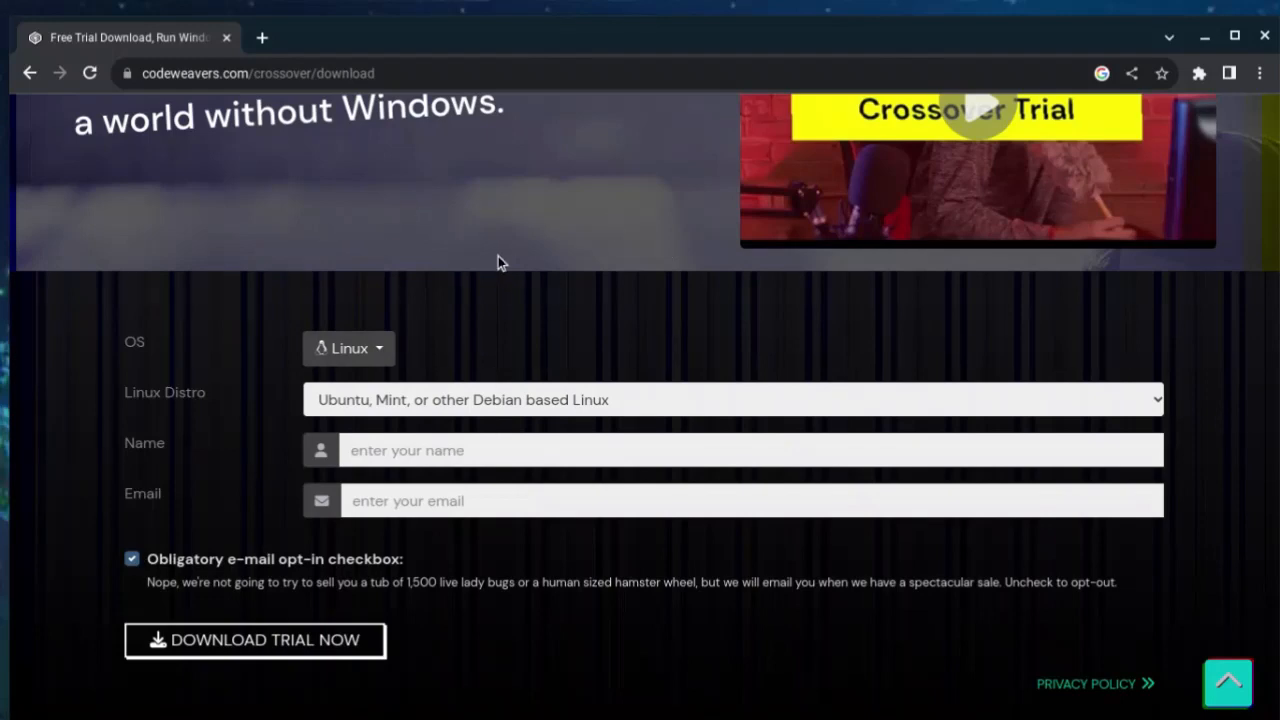
mouse_move(745, 238)
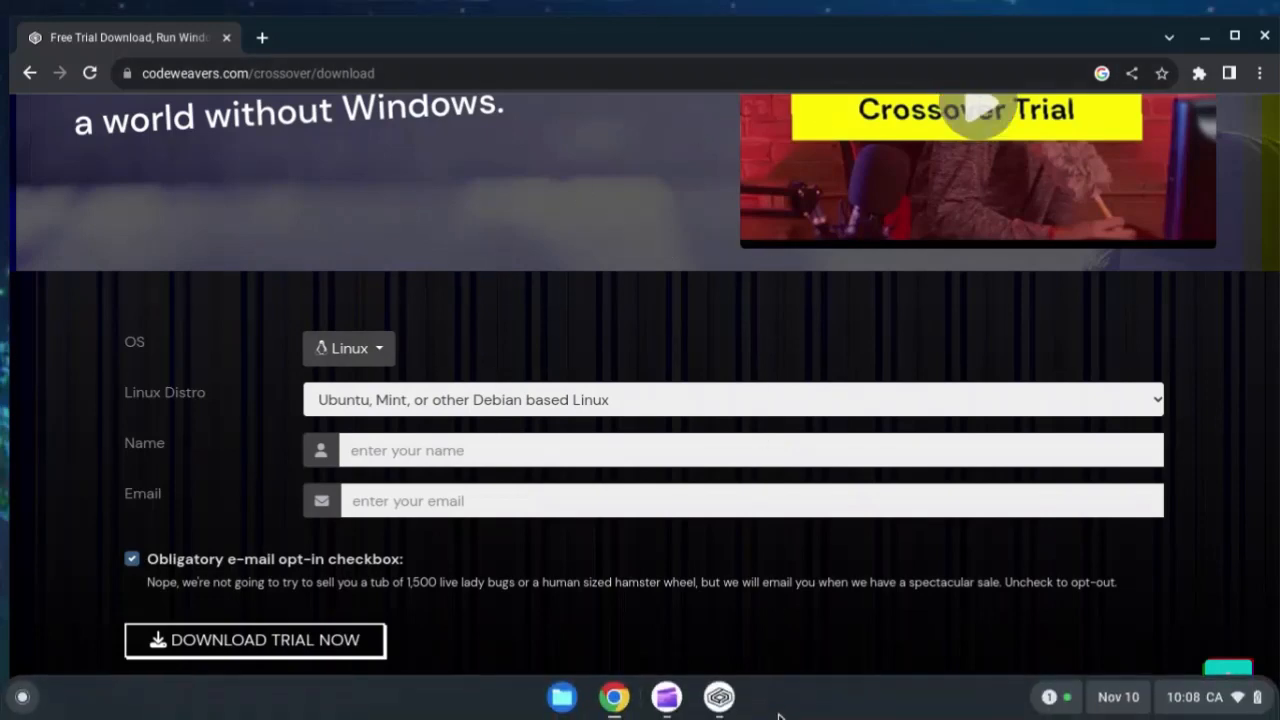
mouse_move(719, 697)
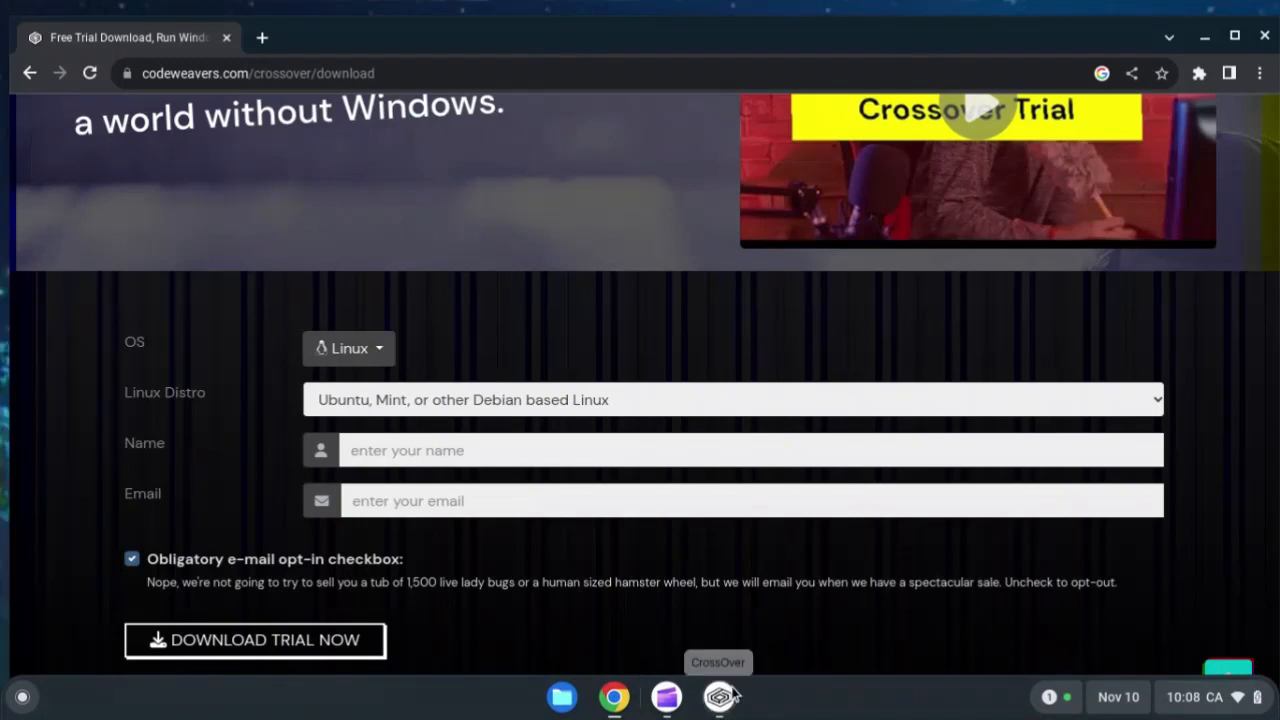
Step: Launch CrossOver from the ChromeOS shelf onto its Install a Windows Application screen
left_click(719, 697)
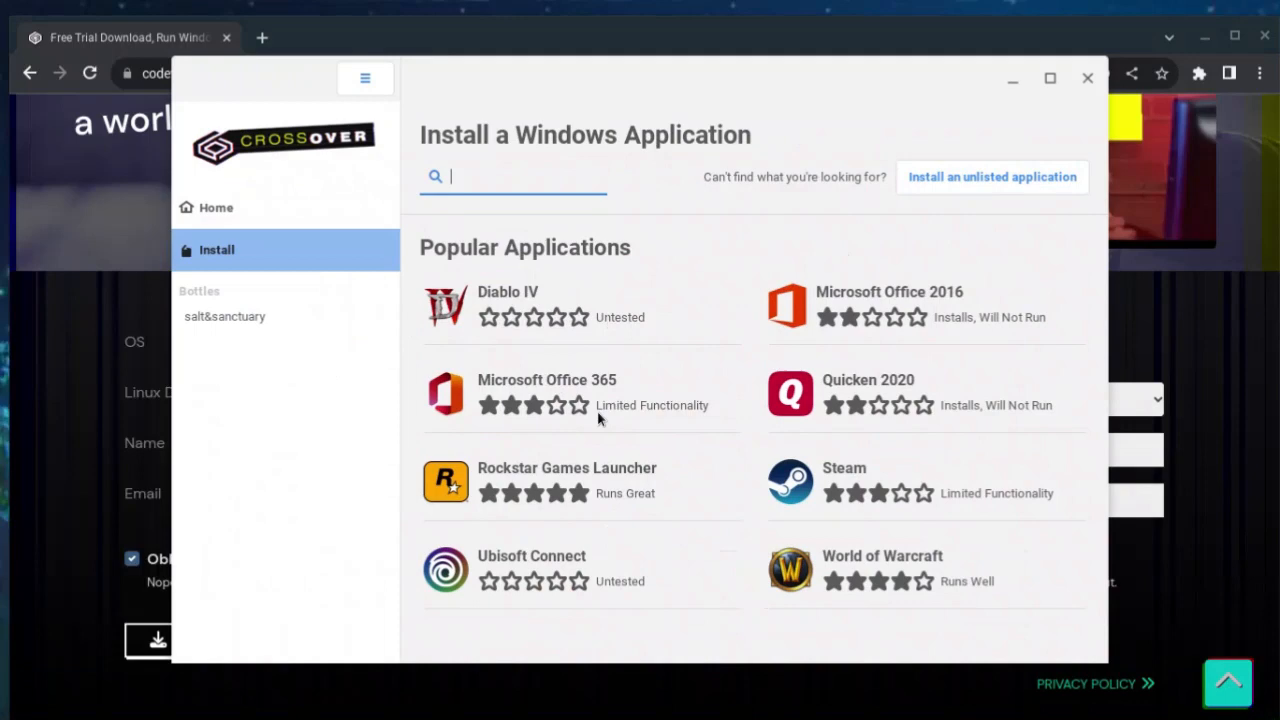
mouse_move(855, 472)
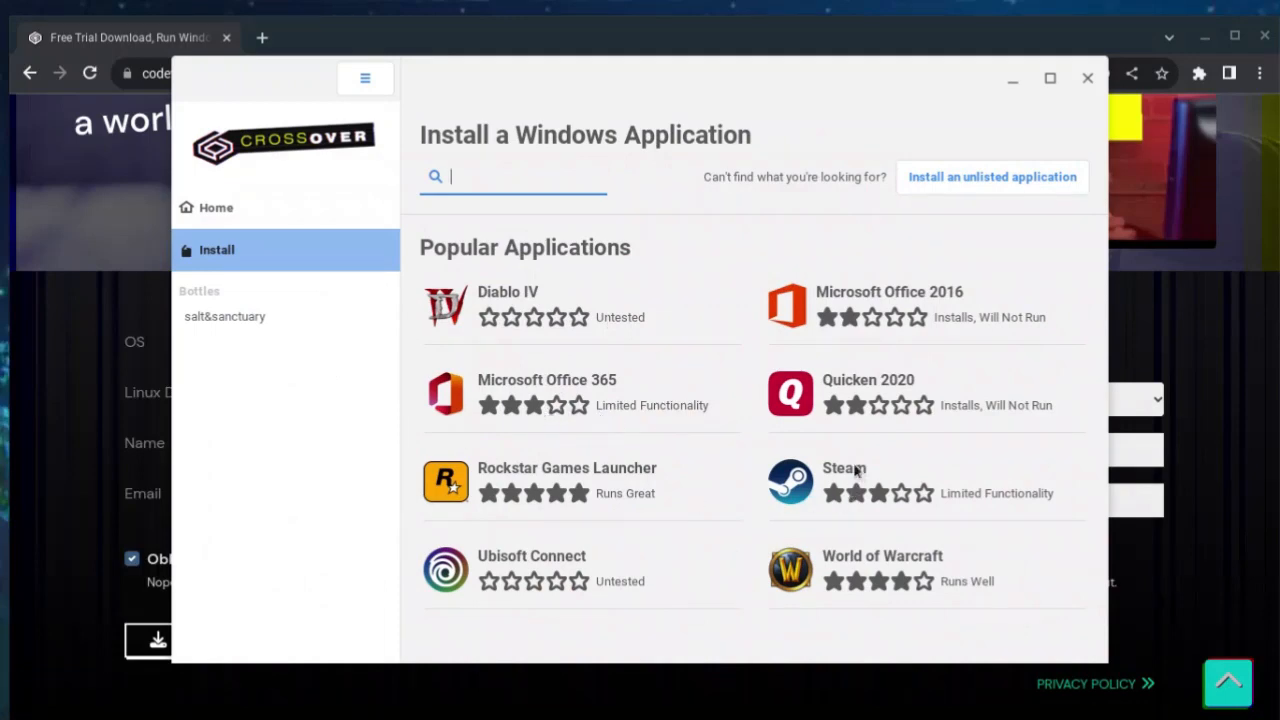
mouse_move(1100, 533)
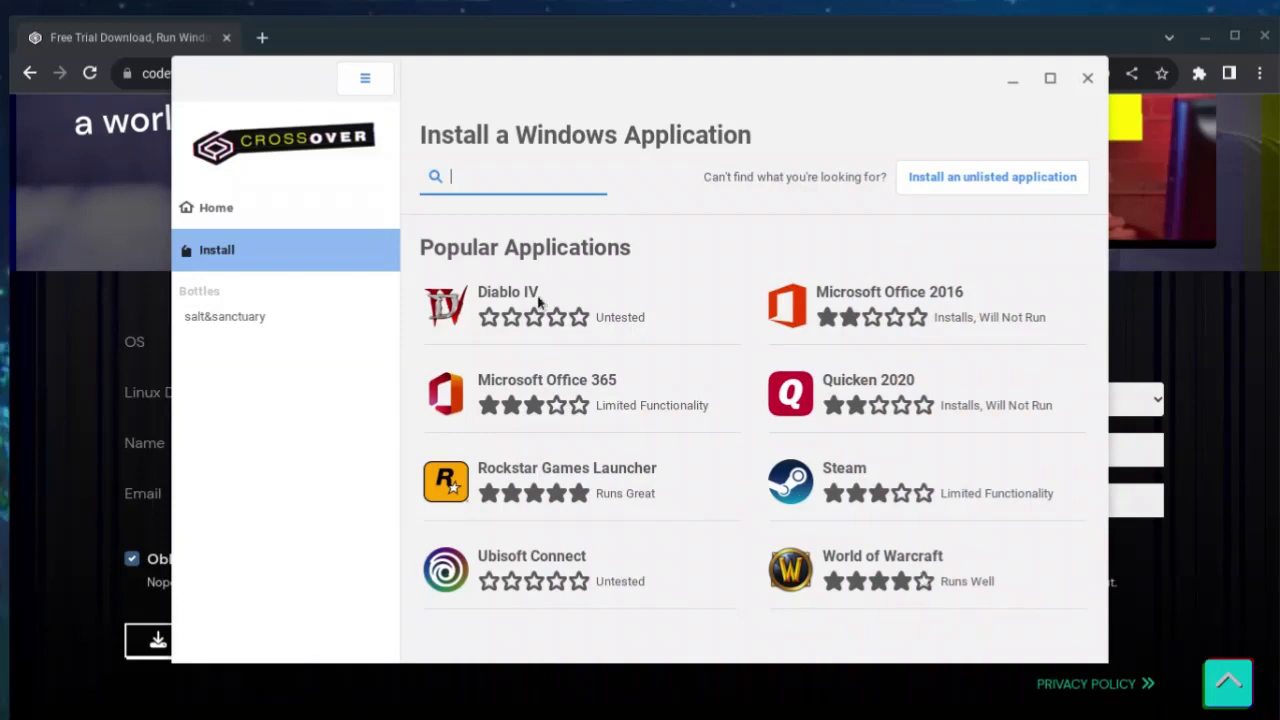
mouse_move(476, 250)
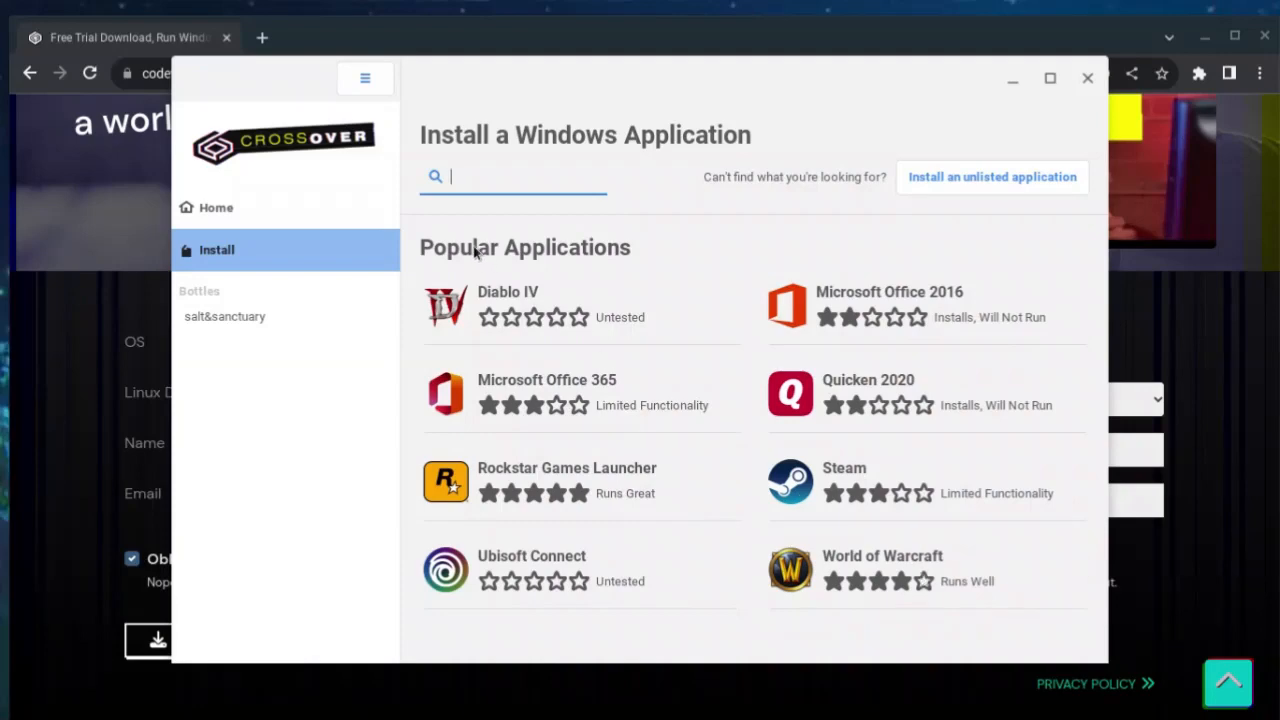
mouse_move(477, 253)
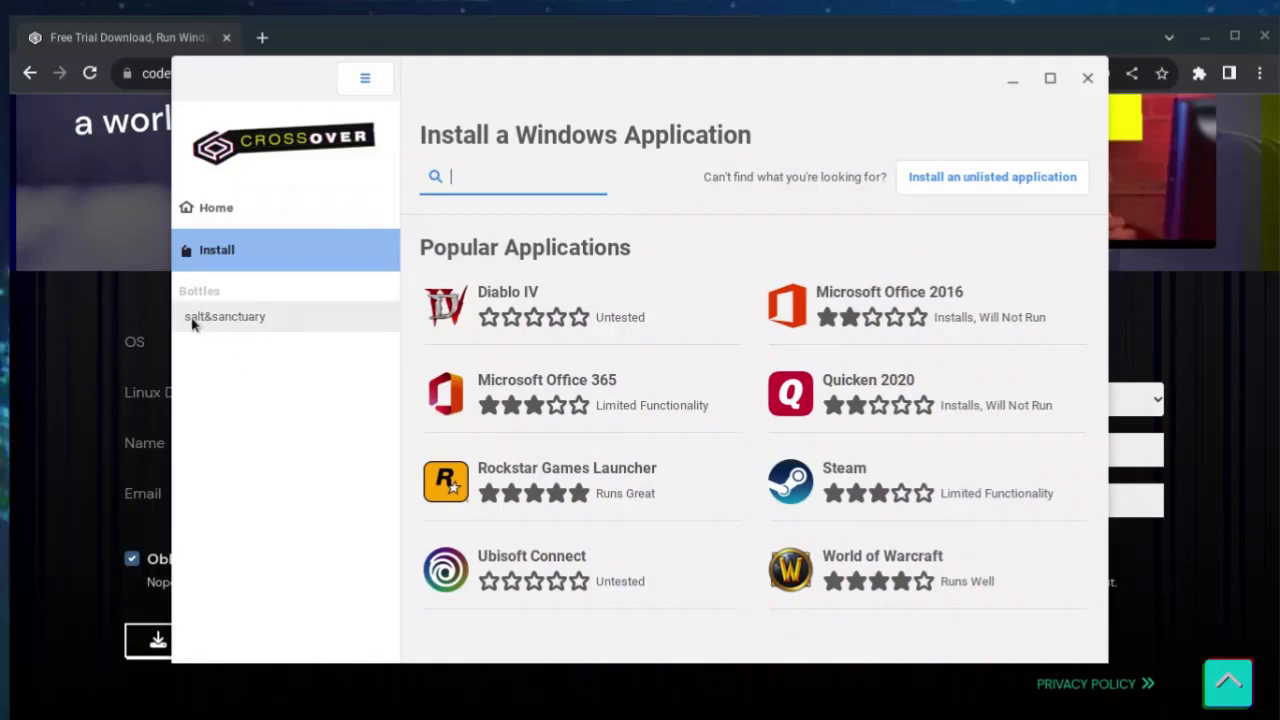
mouse_move(255, 350)
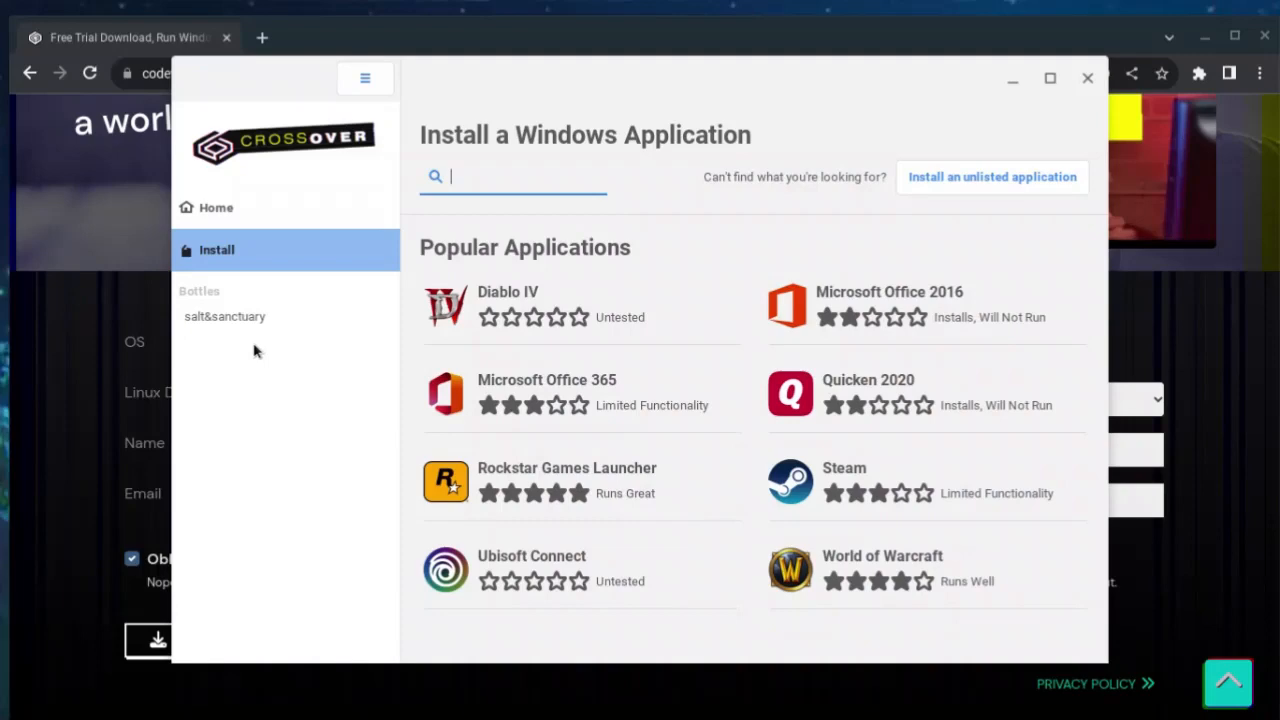
mouse_move(275, 365)
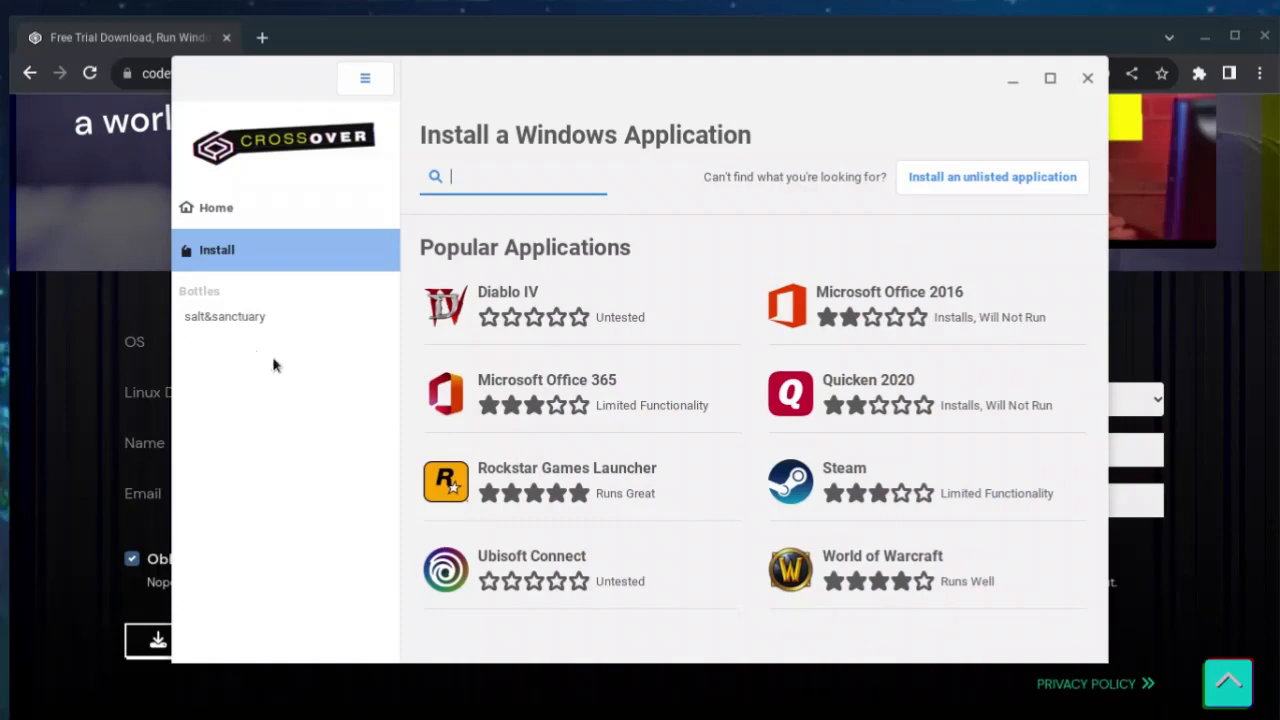
mouse_move(728, 355)
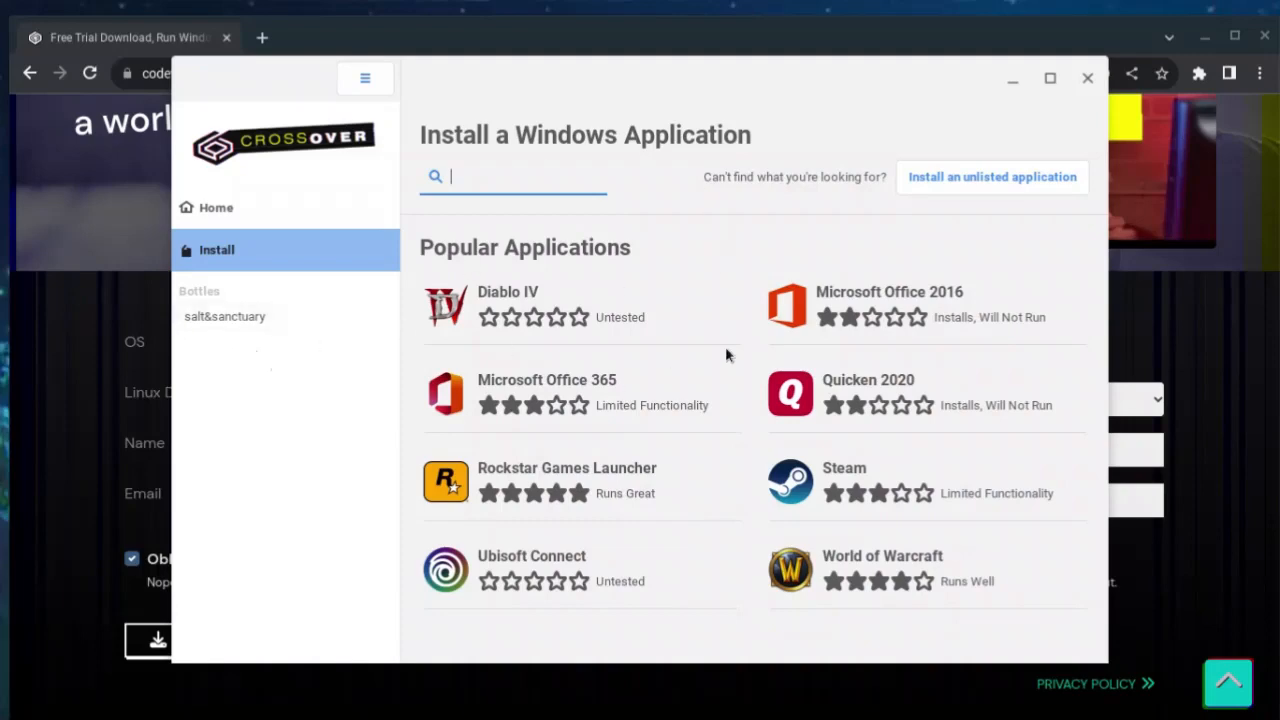
mouse_move(595, 233)
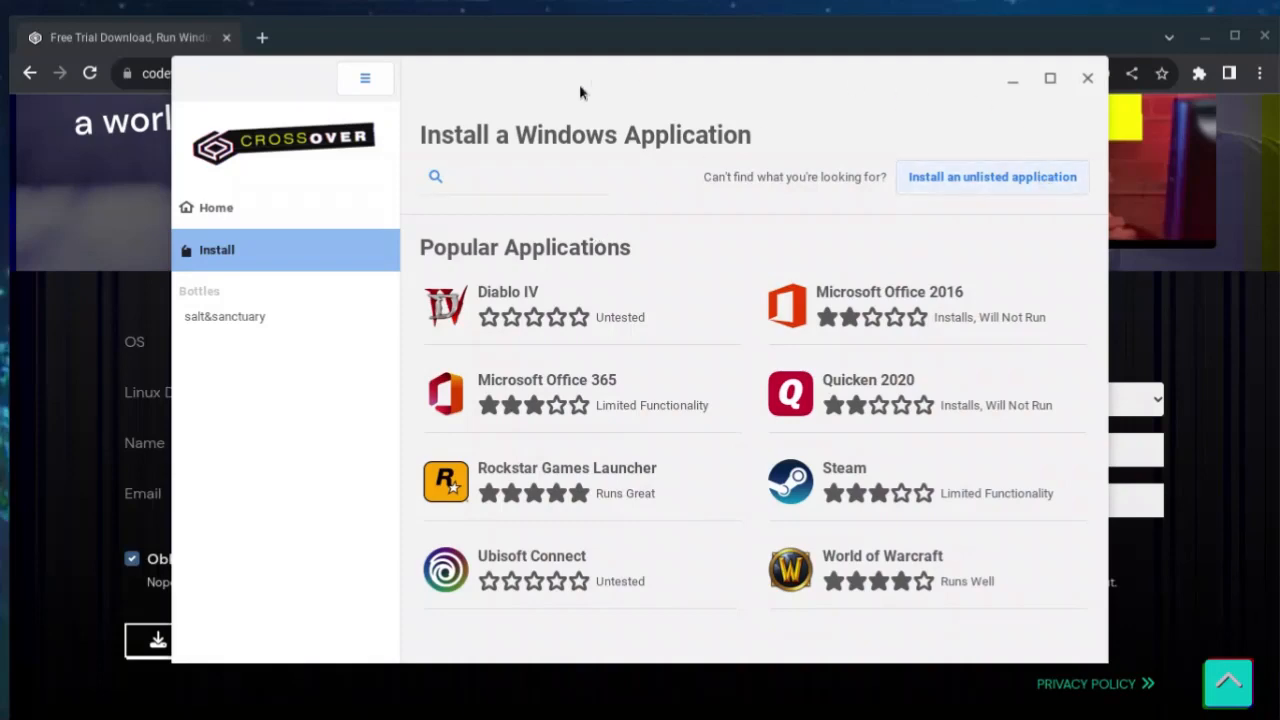
mouse_move(930, 168)
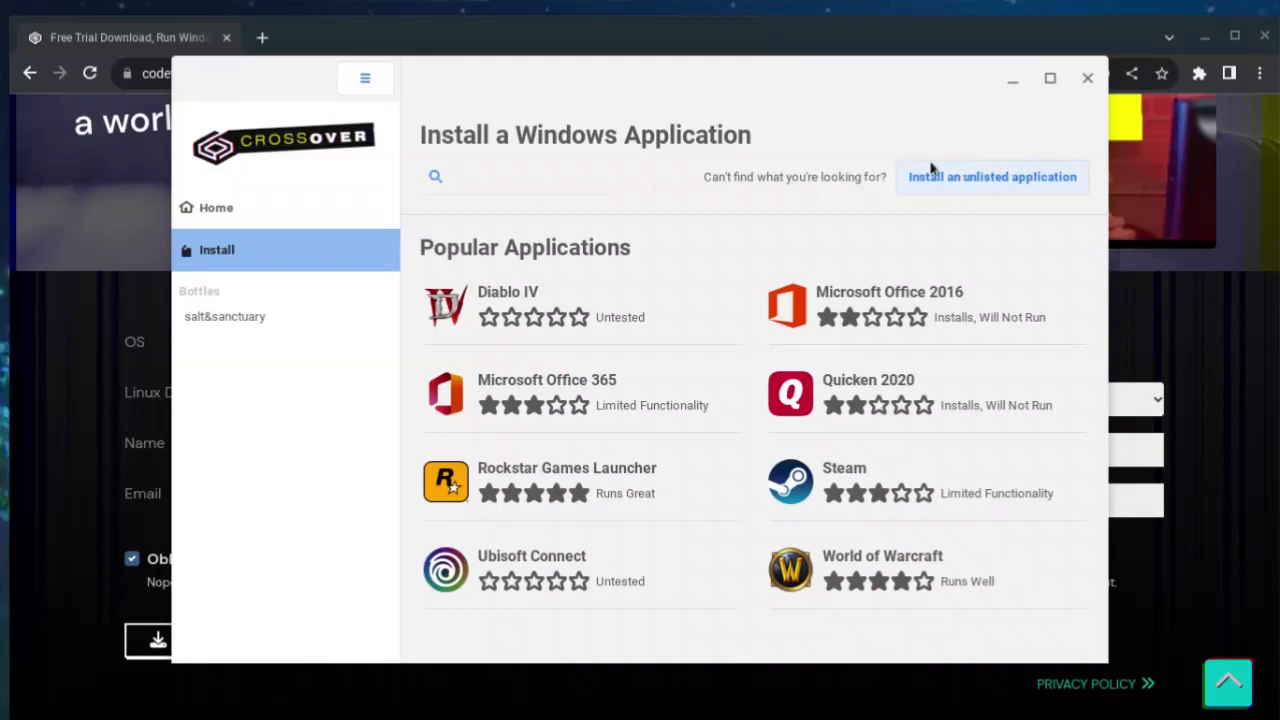
left_click(992, 177)
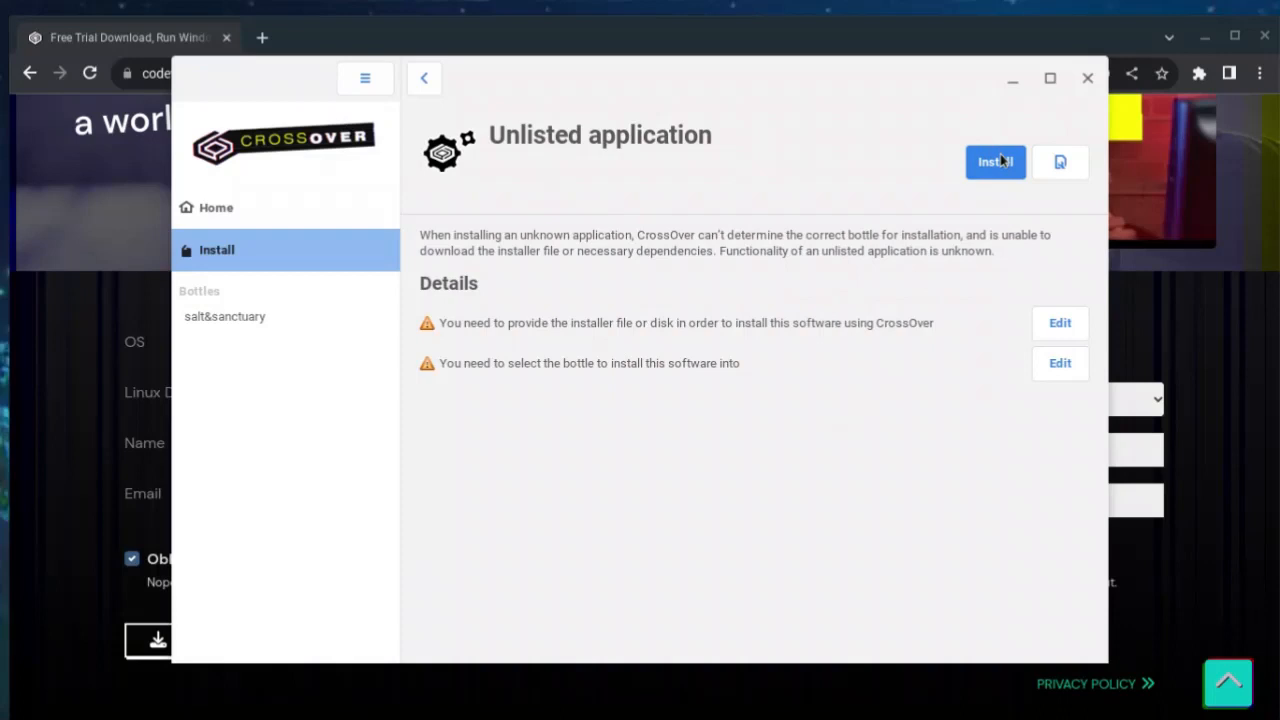
left_click(1059, 322)
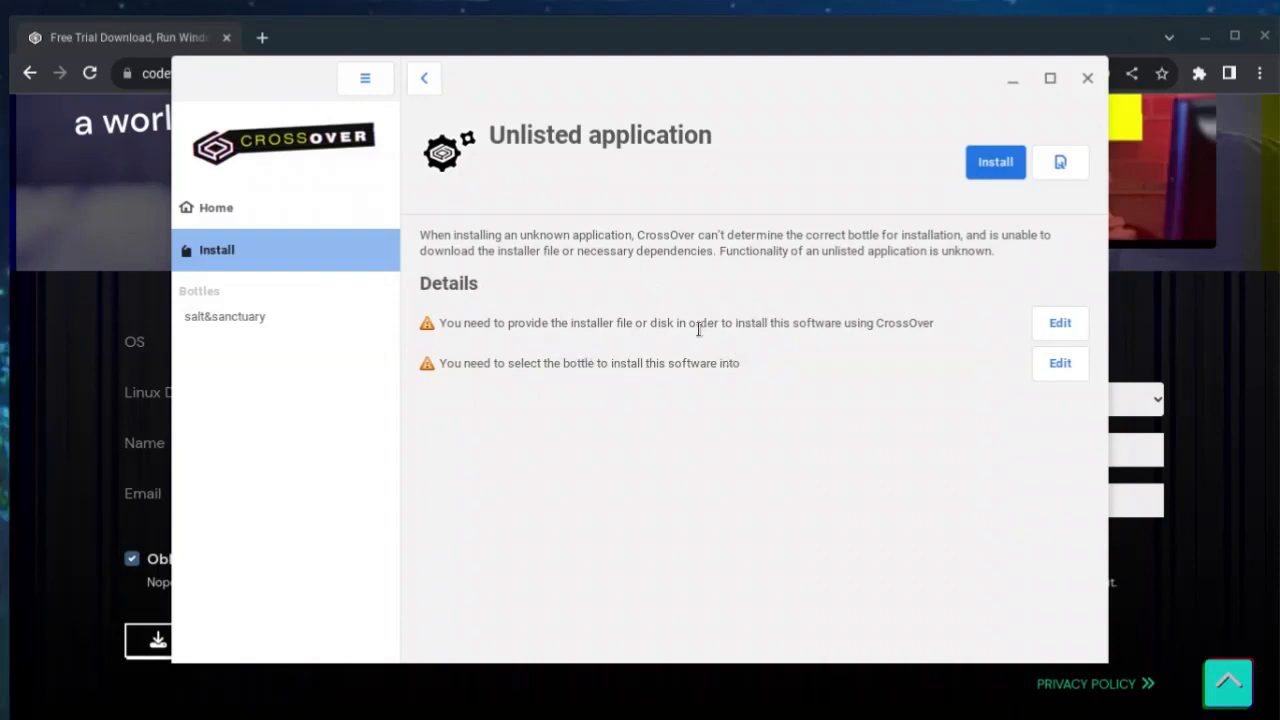
mouse_move(1193, 388)
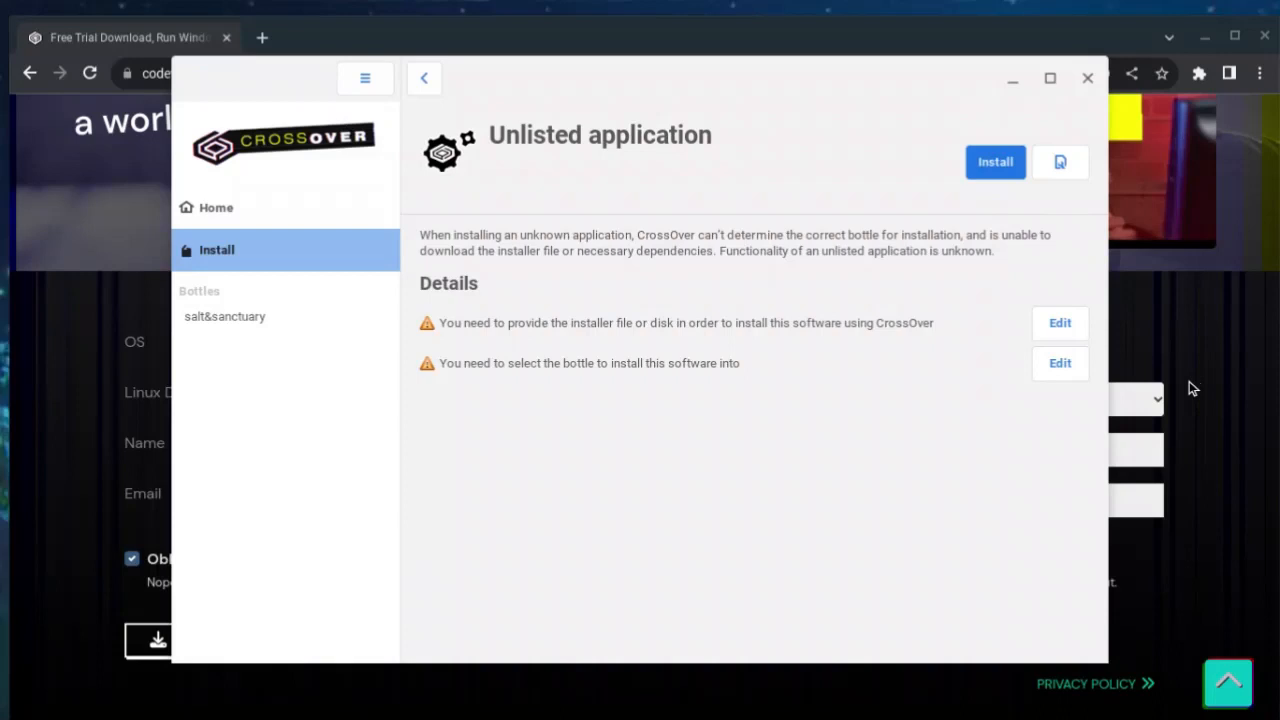
left_click(1059, 363)
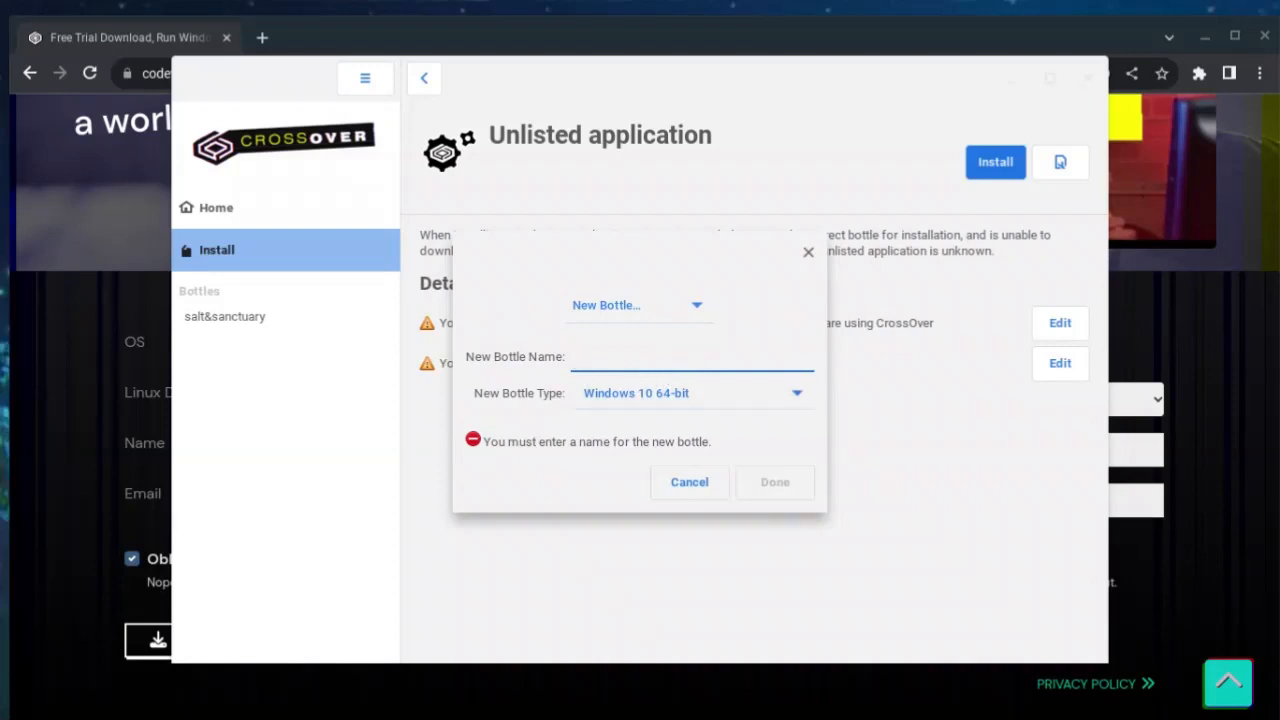
left_click(693, 357)
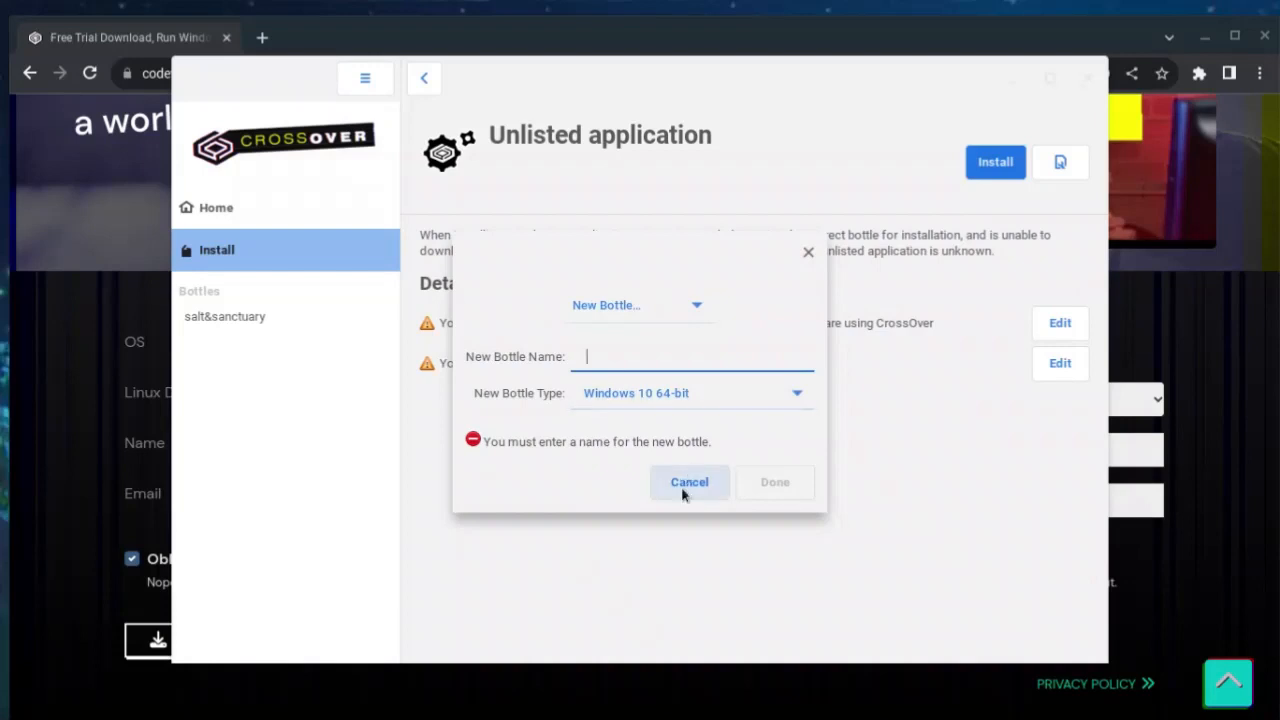
left_click(689, 482)
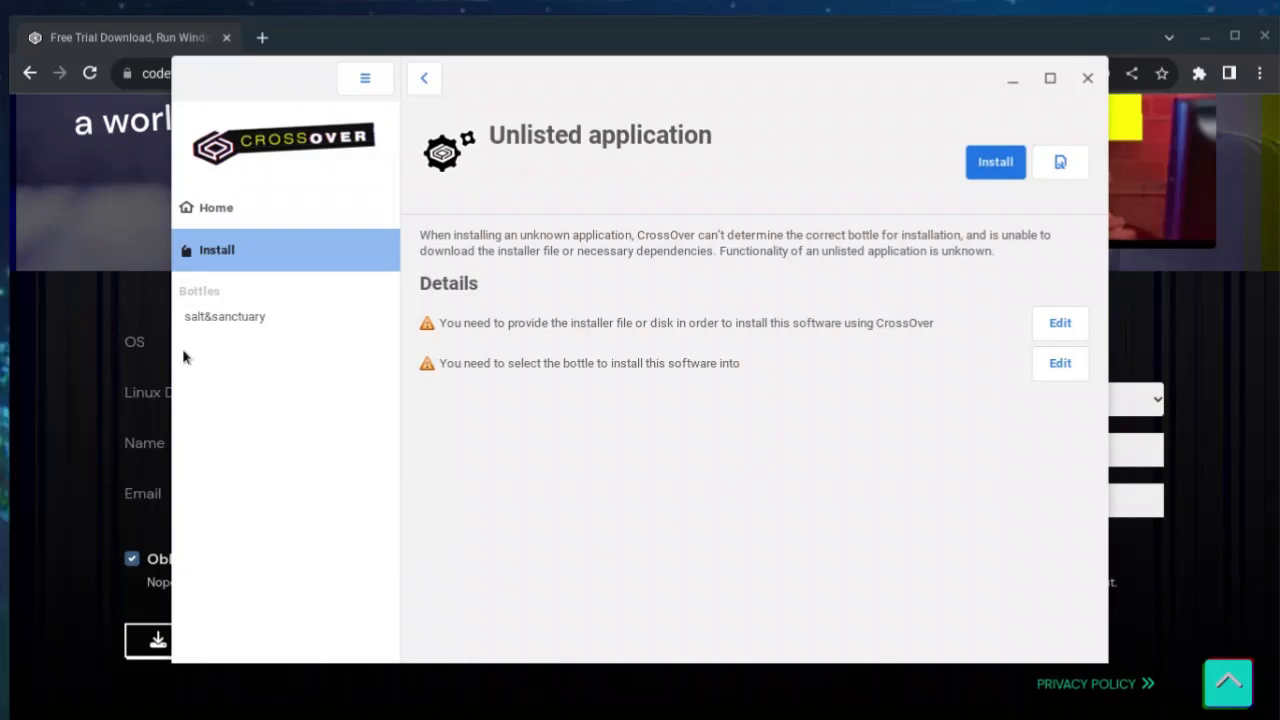
mouse_move(205, 320)
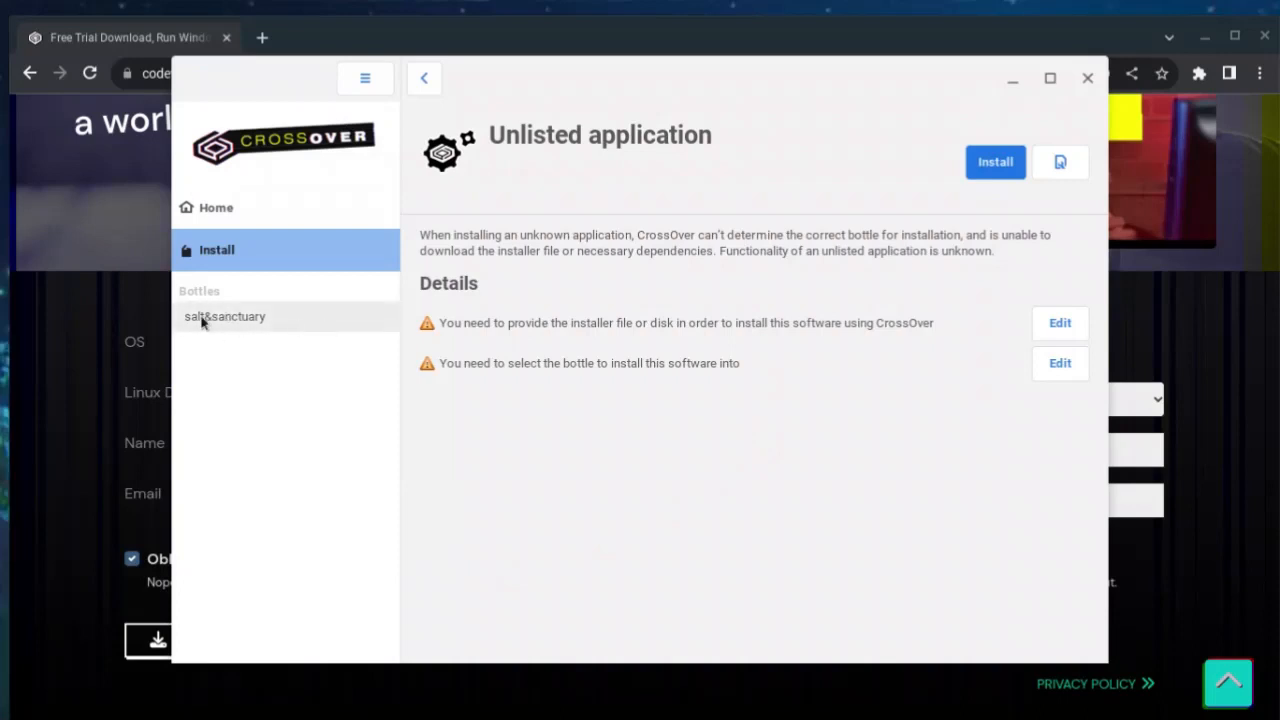
mouse_move(348, 358)
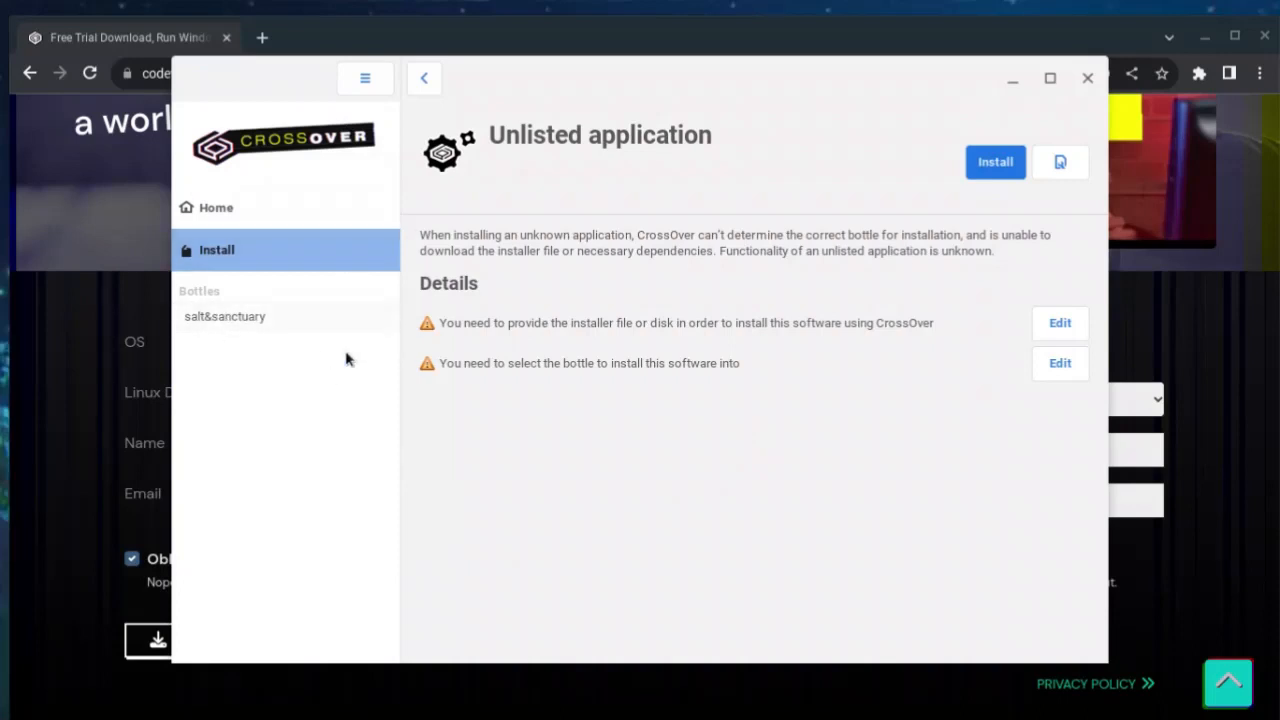
mouse_move(987, 305)
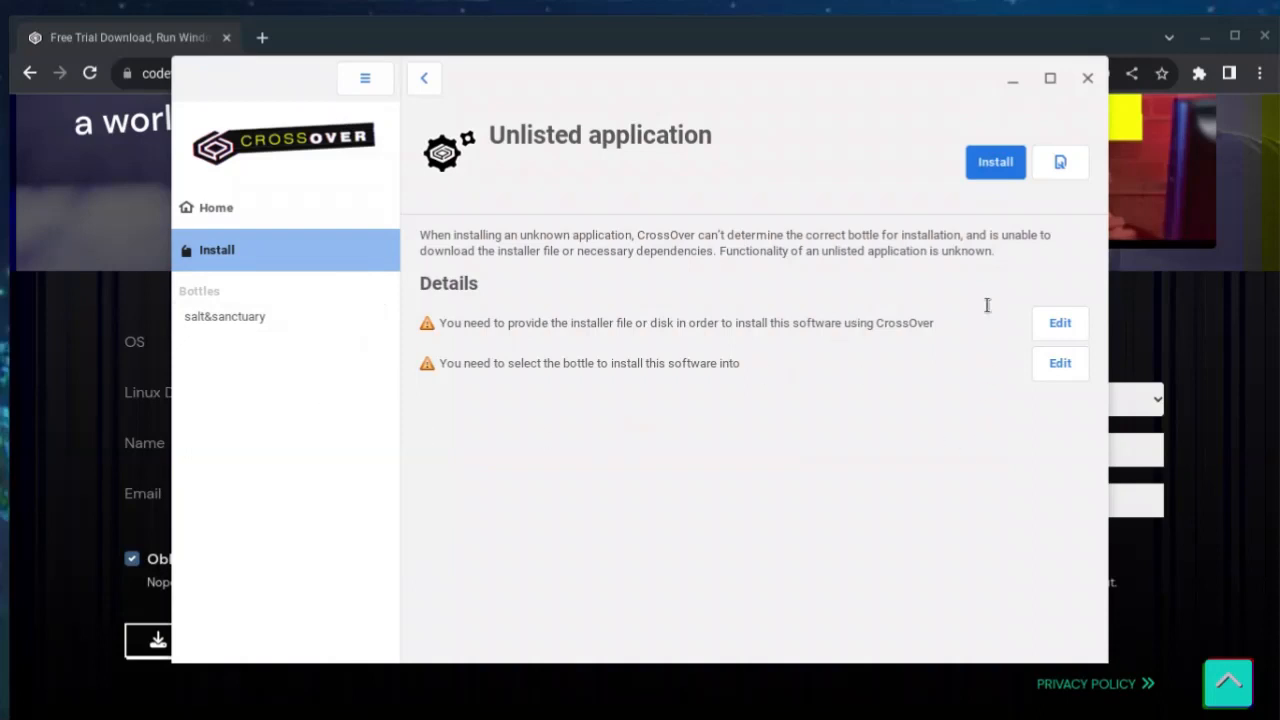
mouse_move(984, 233)
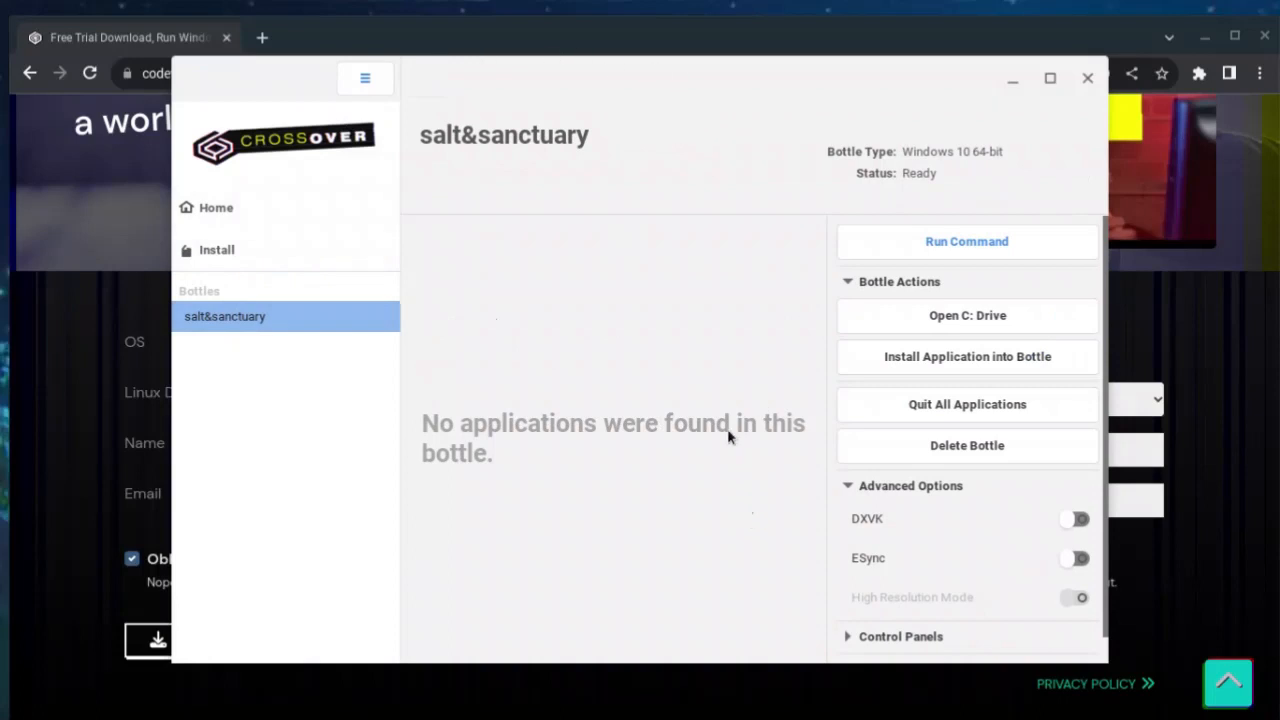
mouse_move(820, 195)
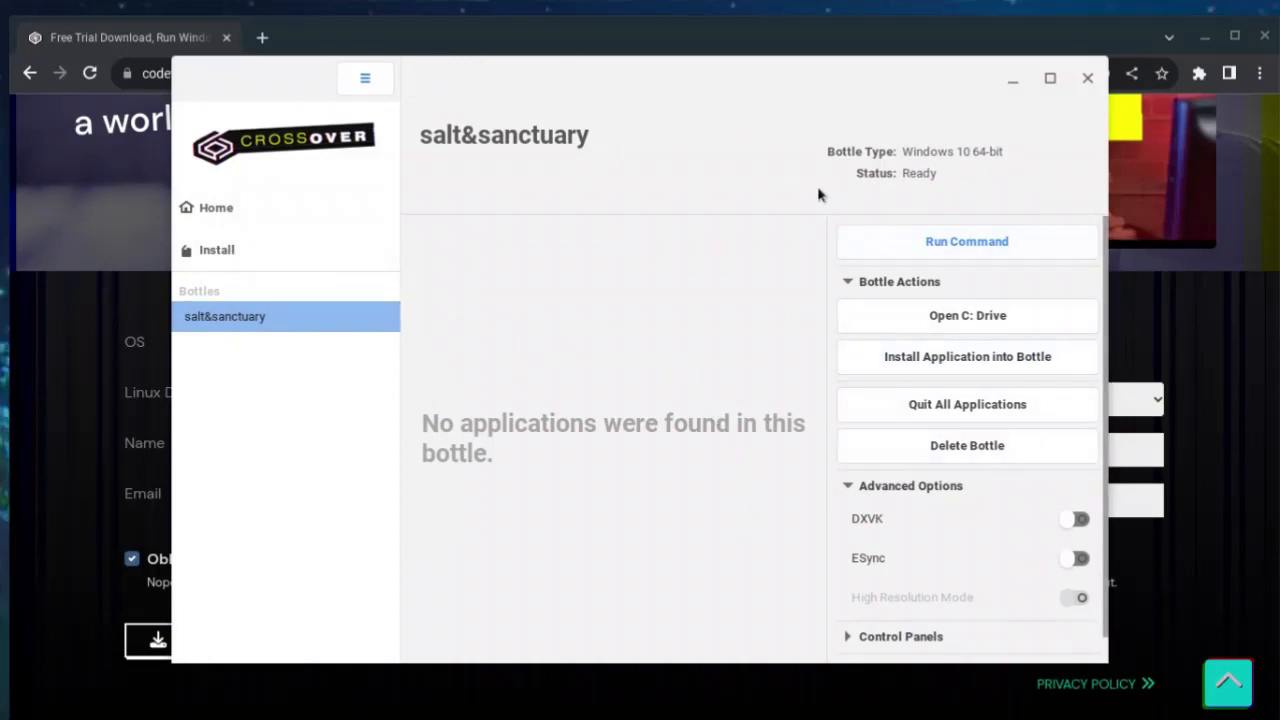
mouse_move(560, 442)
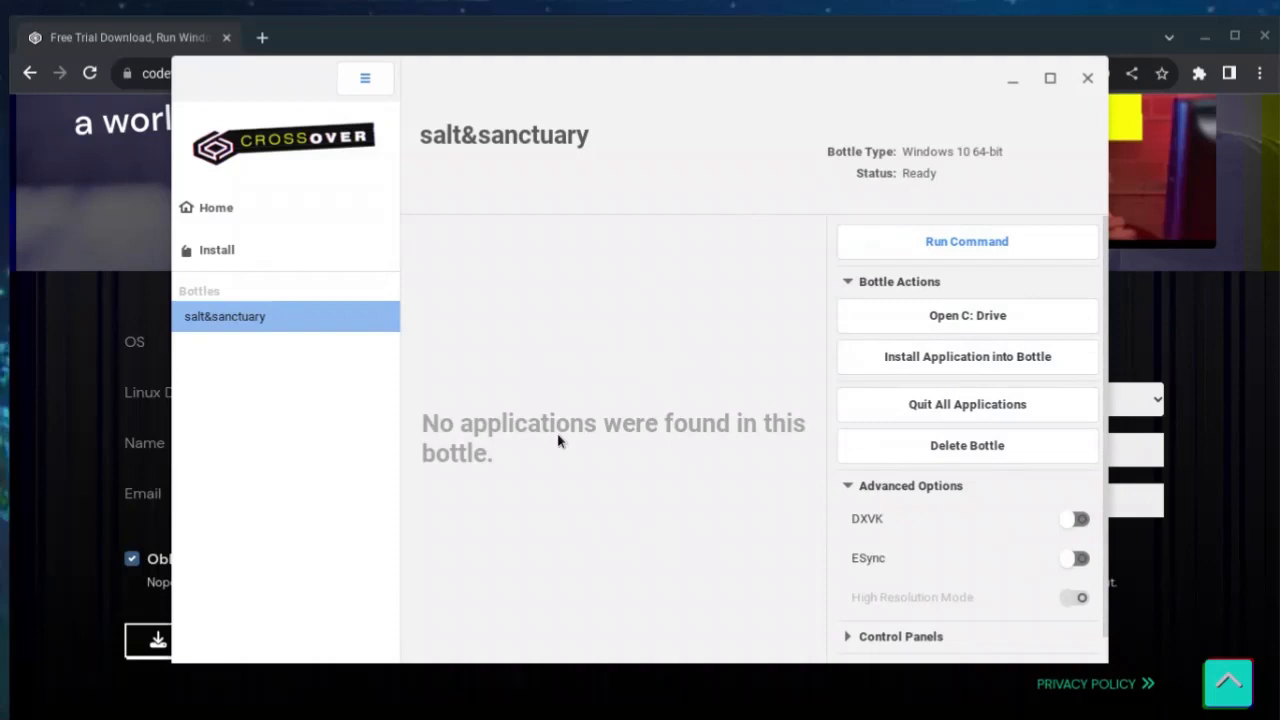
mouse_move(978, 180)
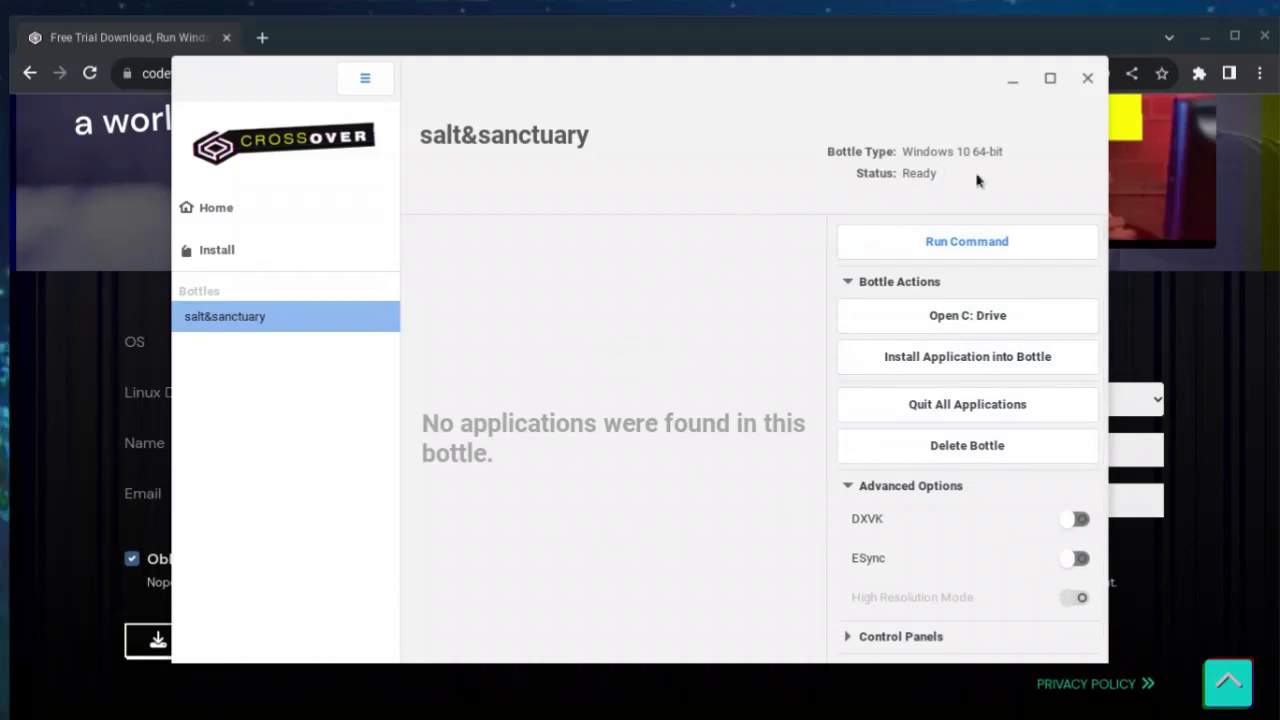
Step: Start Run Command for the salt&sanctuary bottle and browse its C: drive for a program
left_click(966, 241)
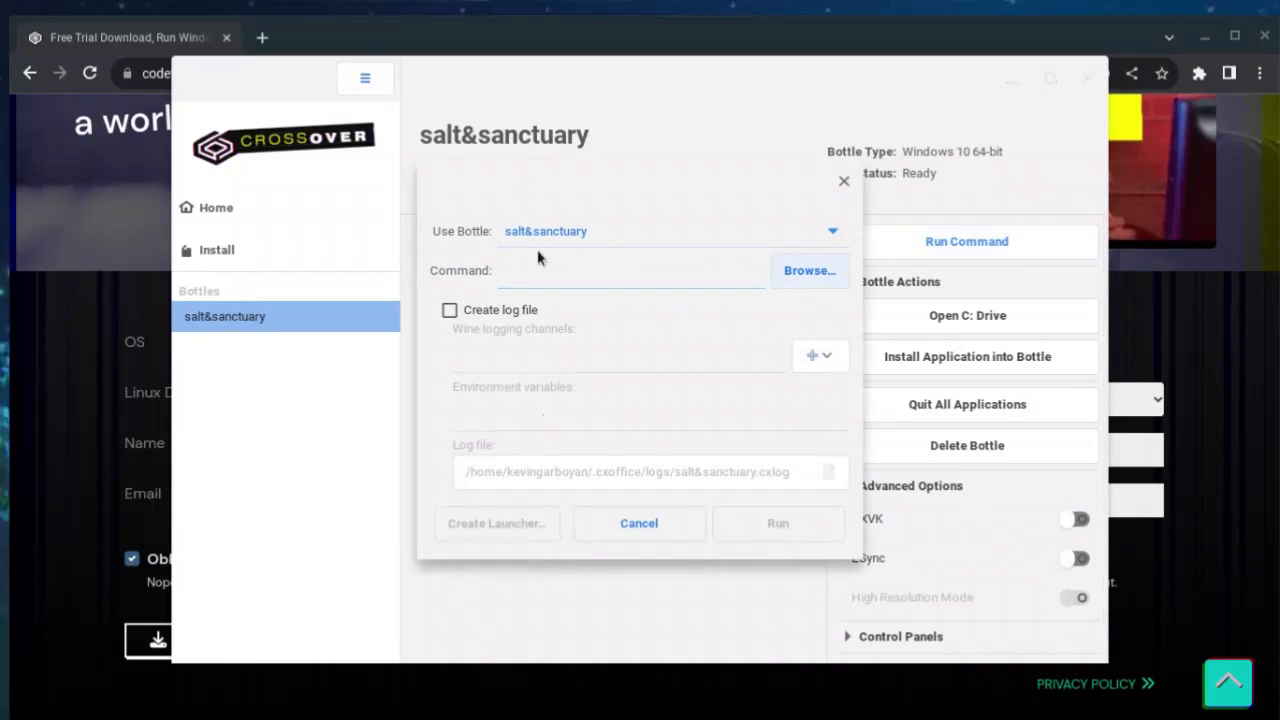
mouse_move(485, 265)
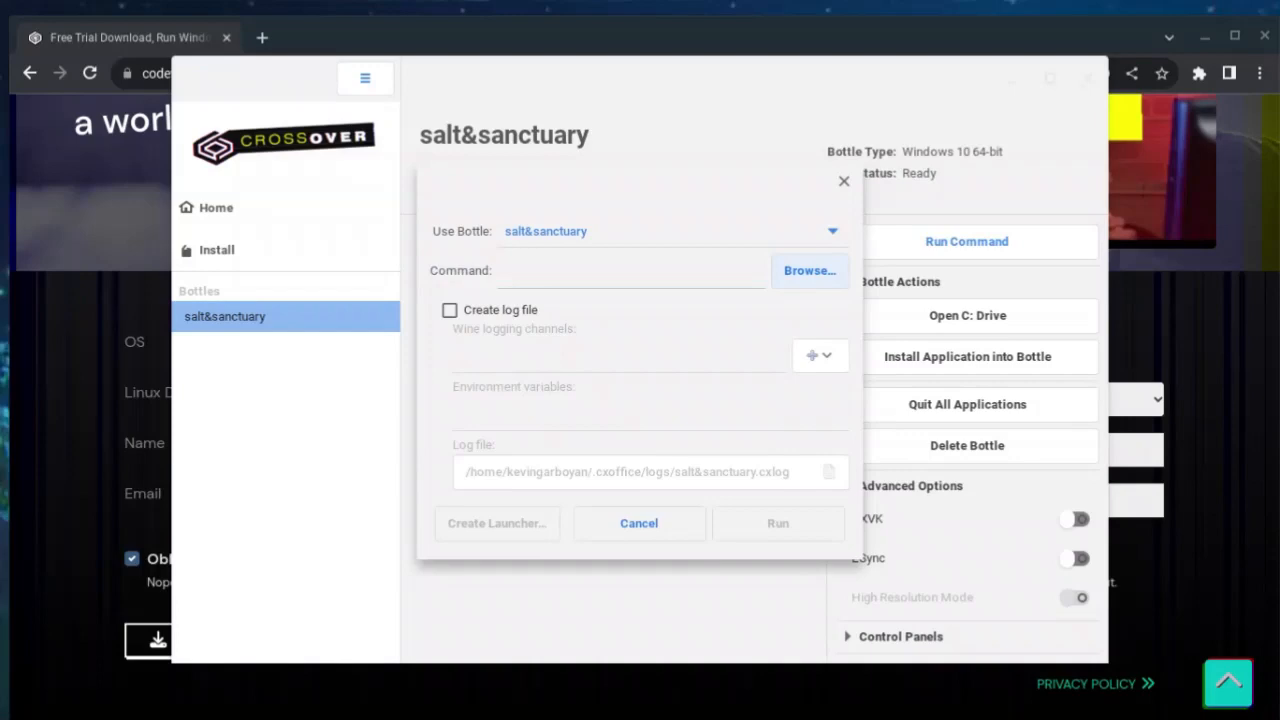
left_click(809, 270)
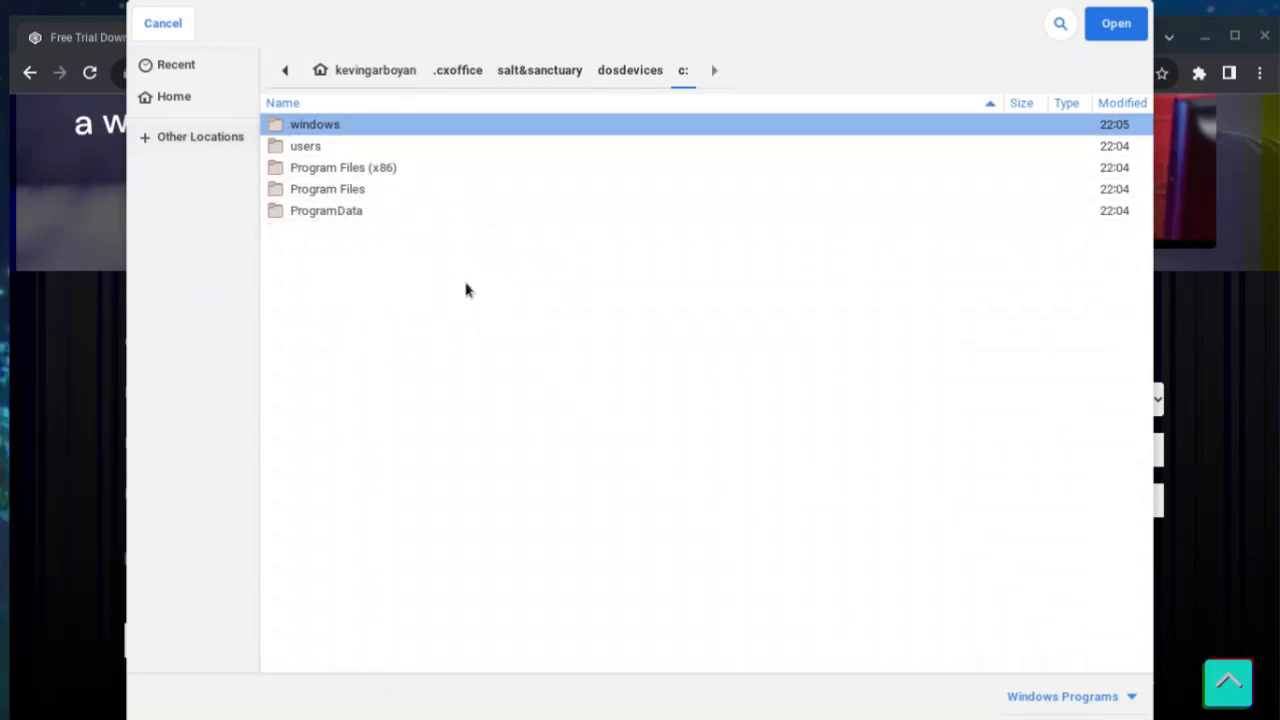
Step: Choose salt.exe from the Salt.and.Sanctuary folder in Downloads as the command to run
left_click(375, 70)
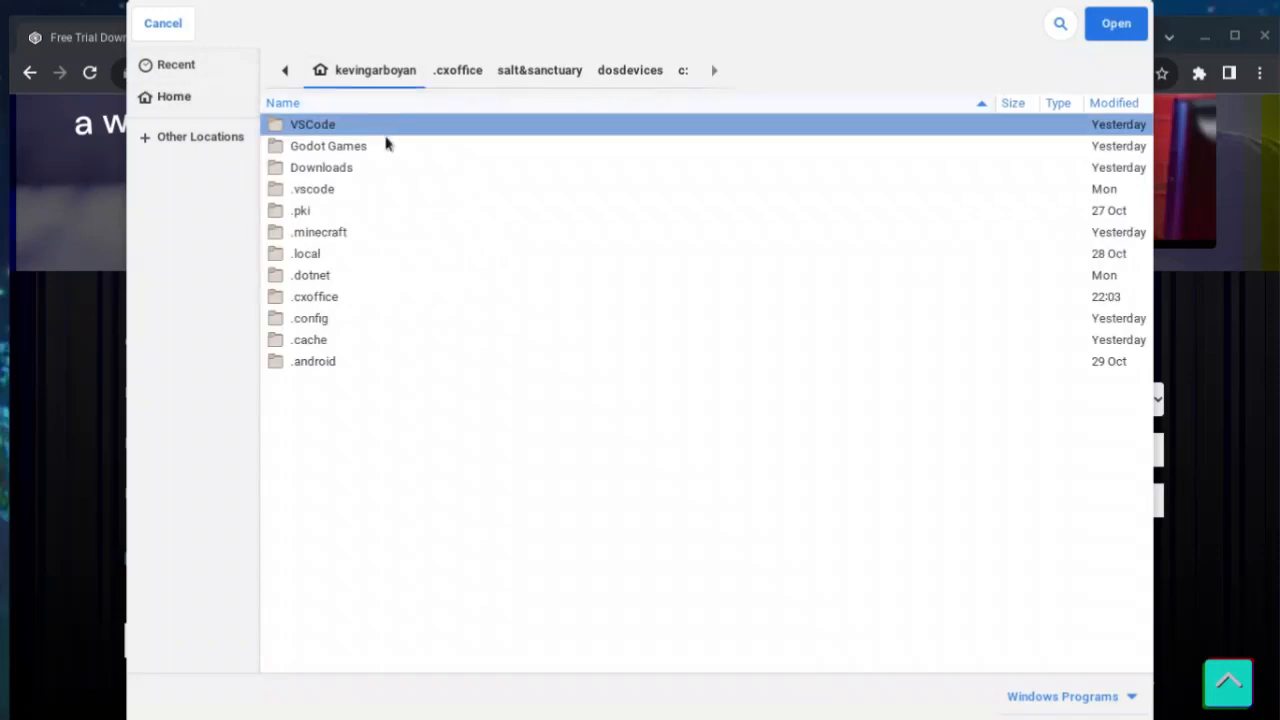
mouse_move(363, 178)
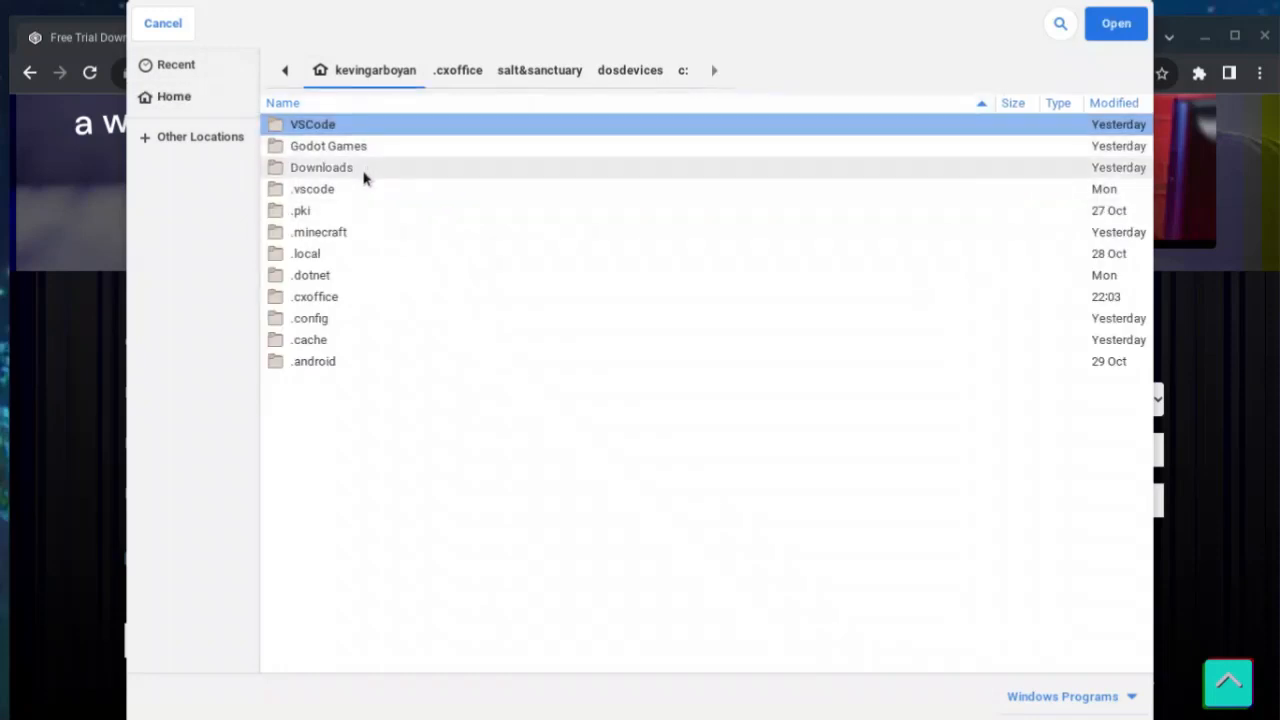
double_click(321, 167)
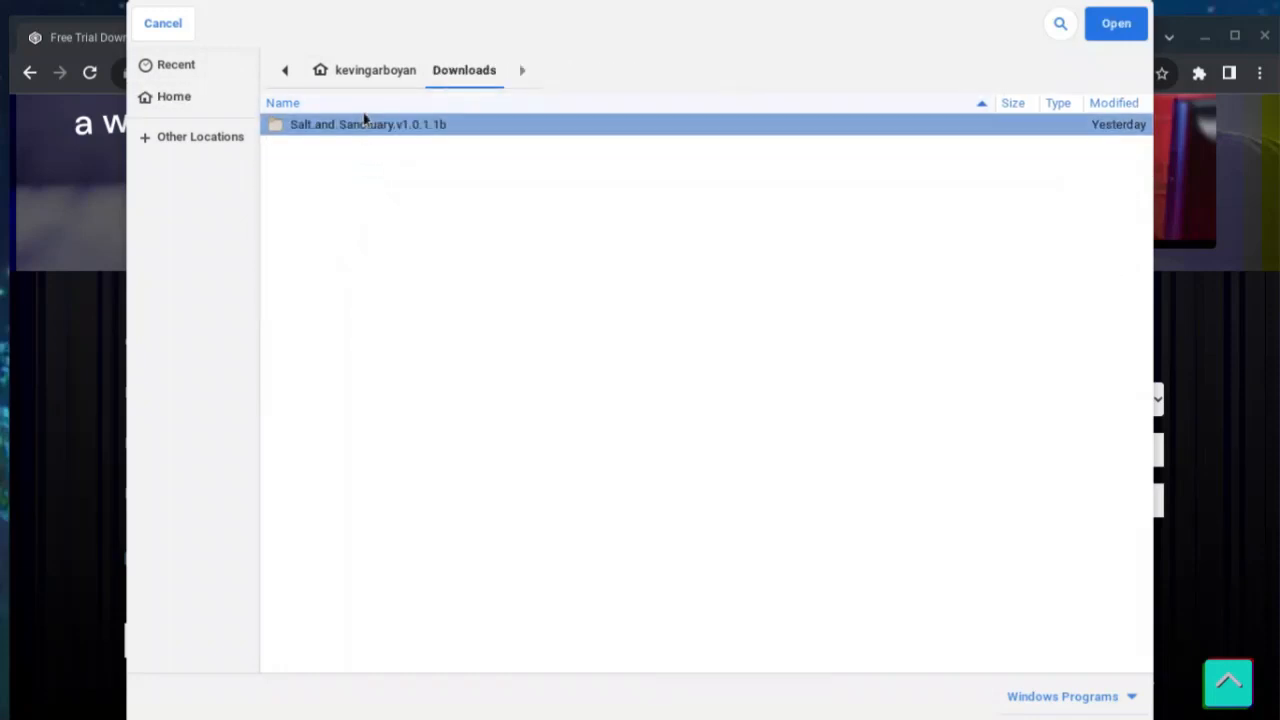
double_click(368, 124)
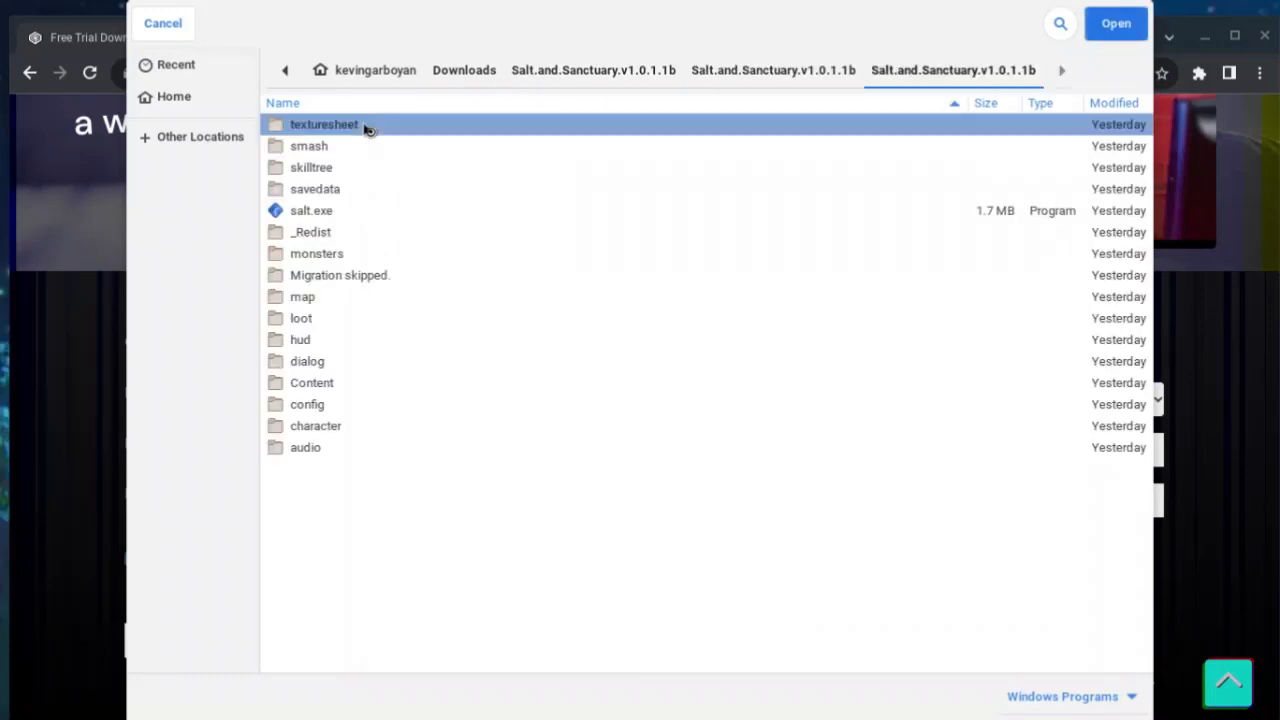
mouse_move(676, 158)
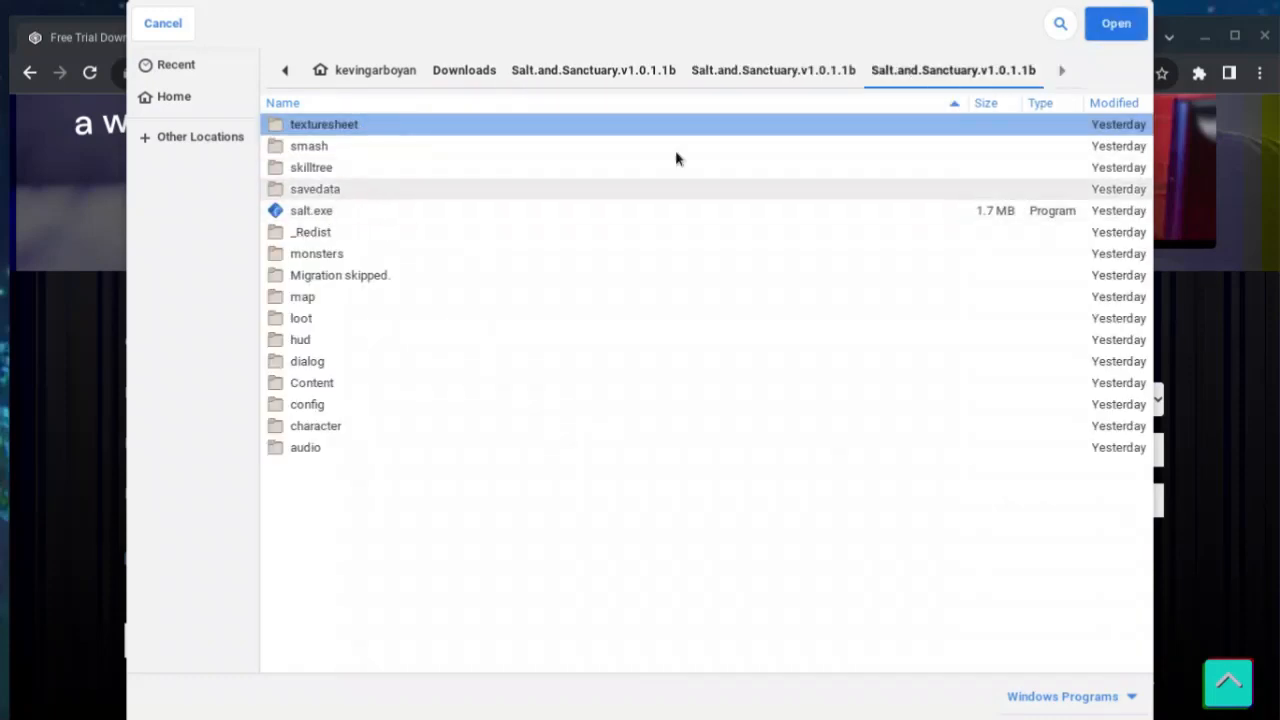
mouse_move(503, 210)
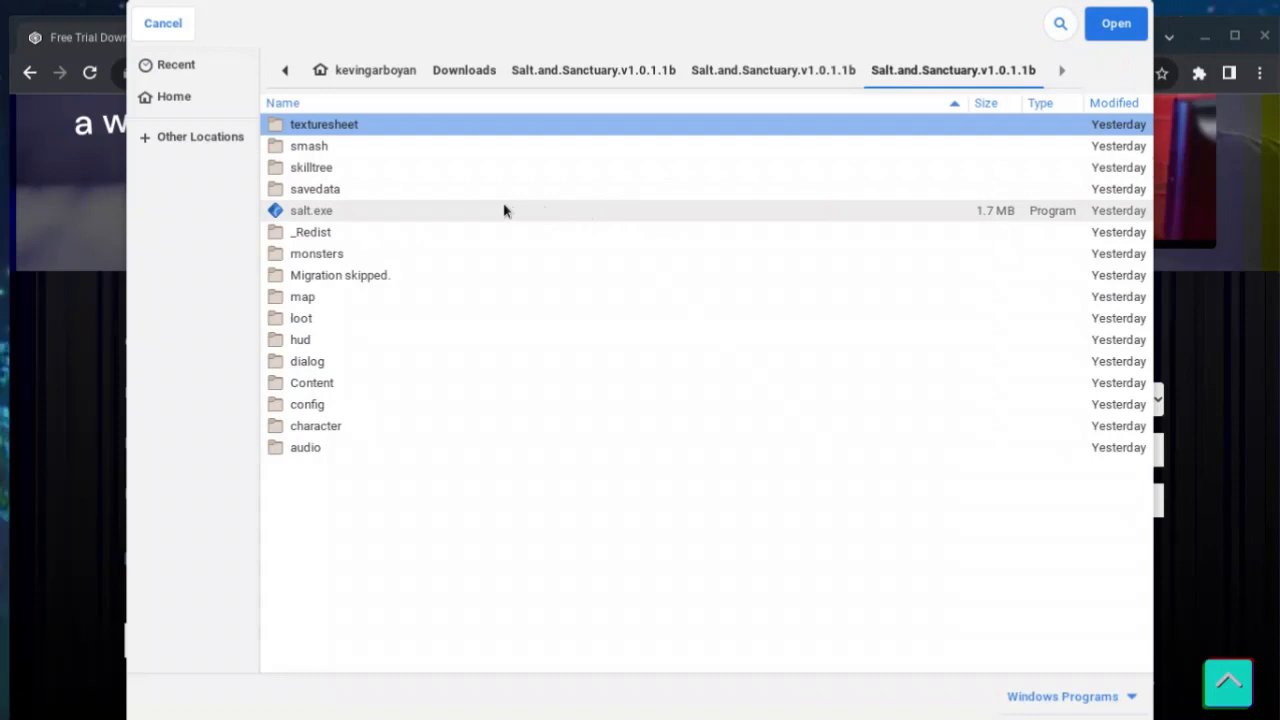
left_click(1116, 23)
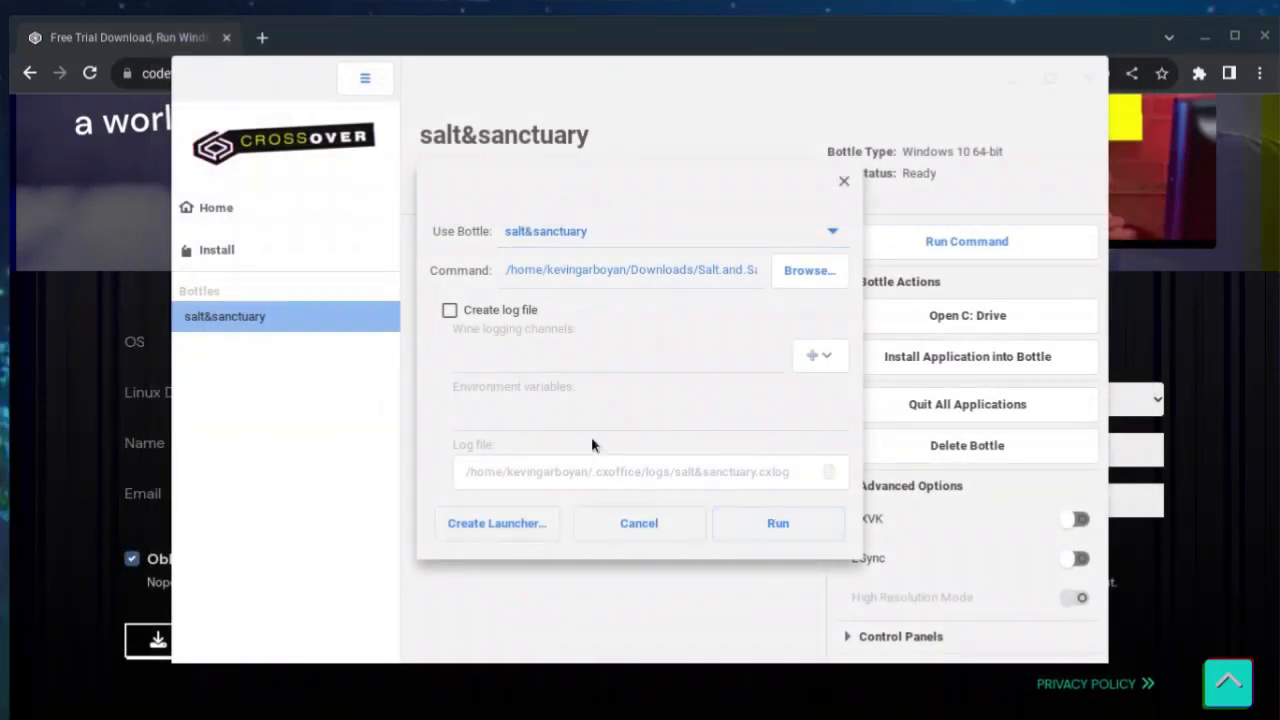
mouse_move(564, 448)
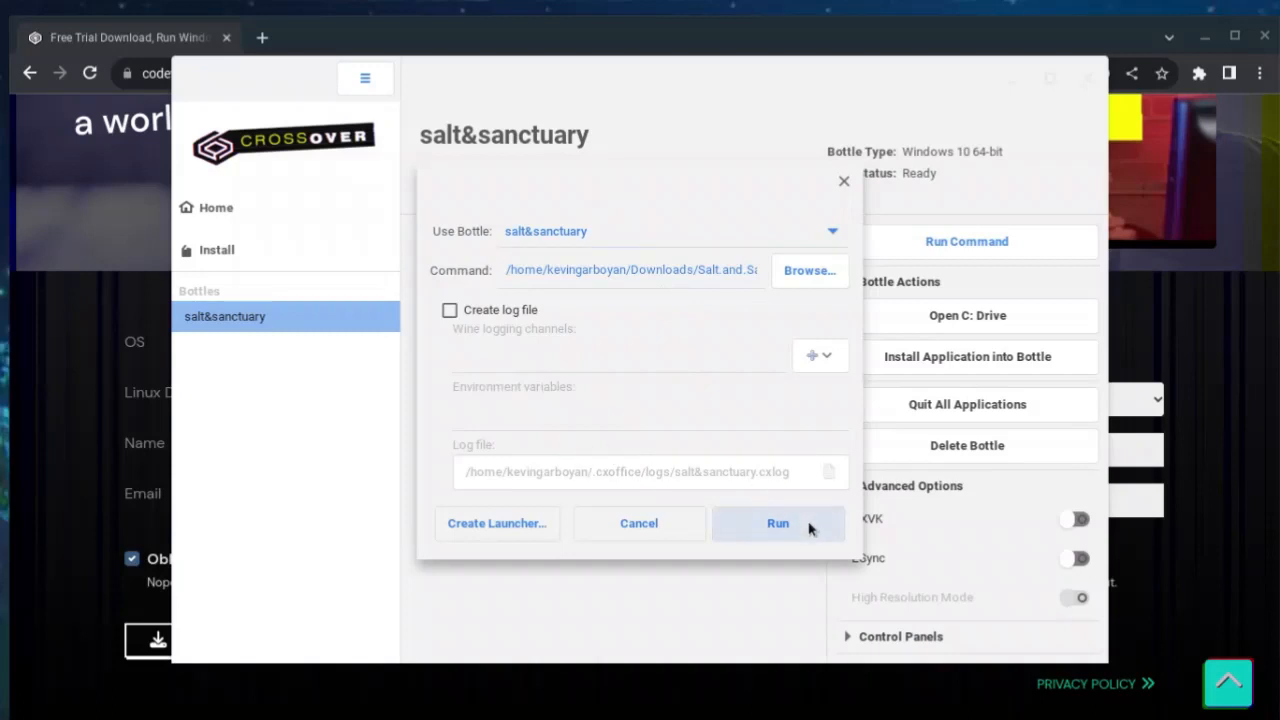
mouse_move(812, 520)
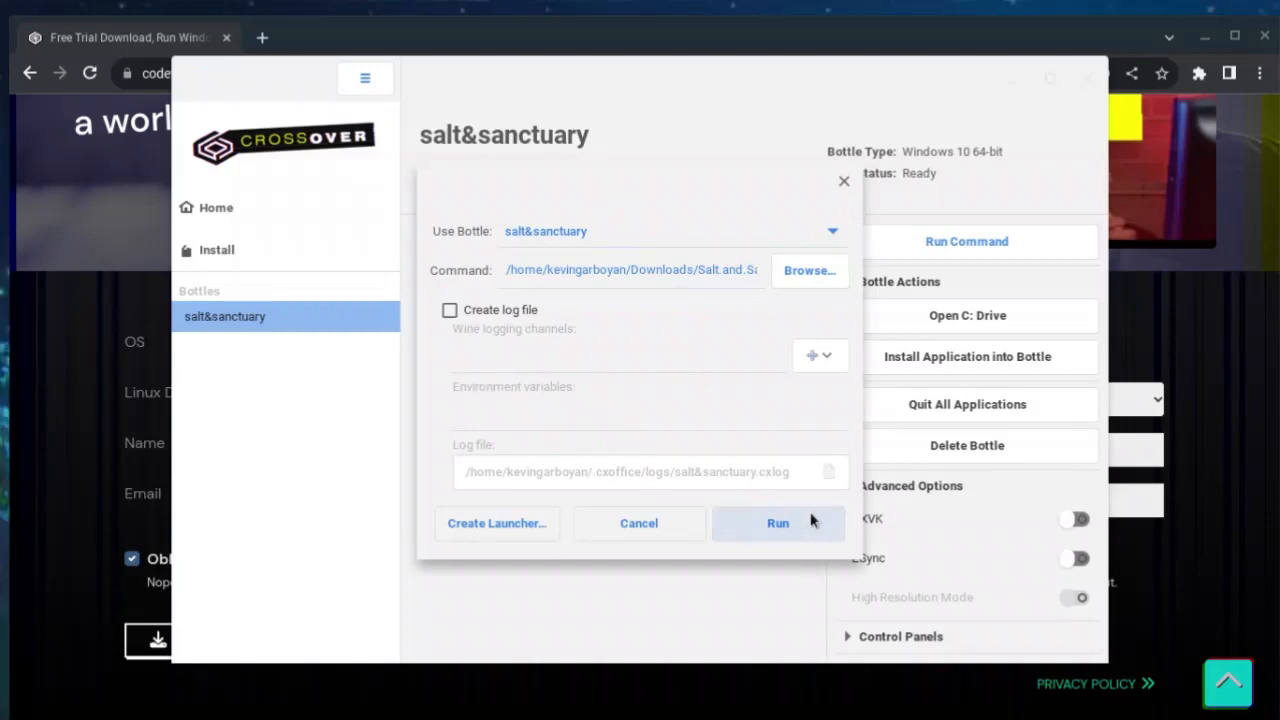
mouse_move(835, 555)
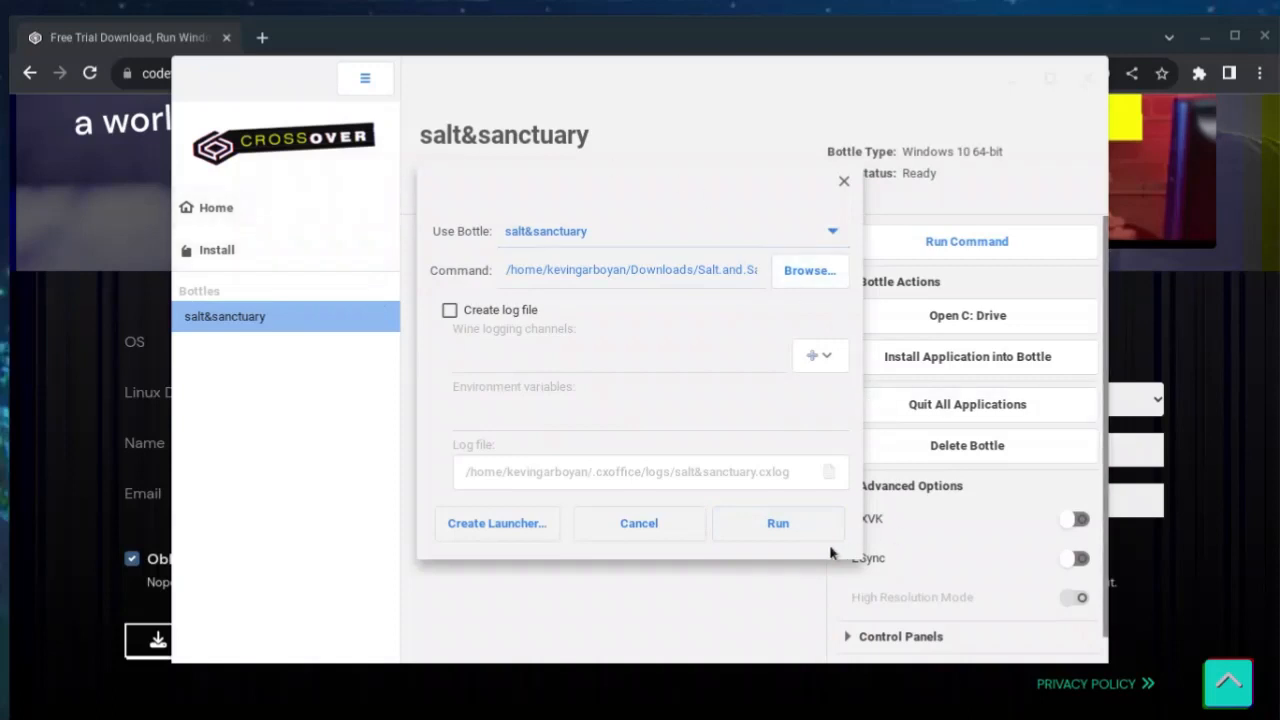
Step: Run salt.exe inside the salt&sanctuary bottle
left_click(778, 523)
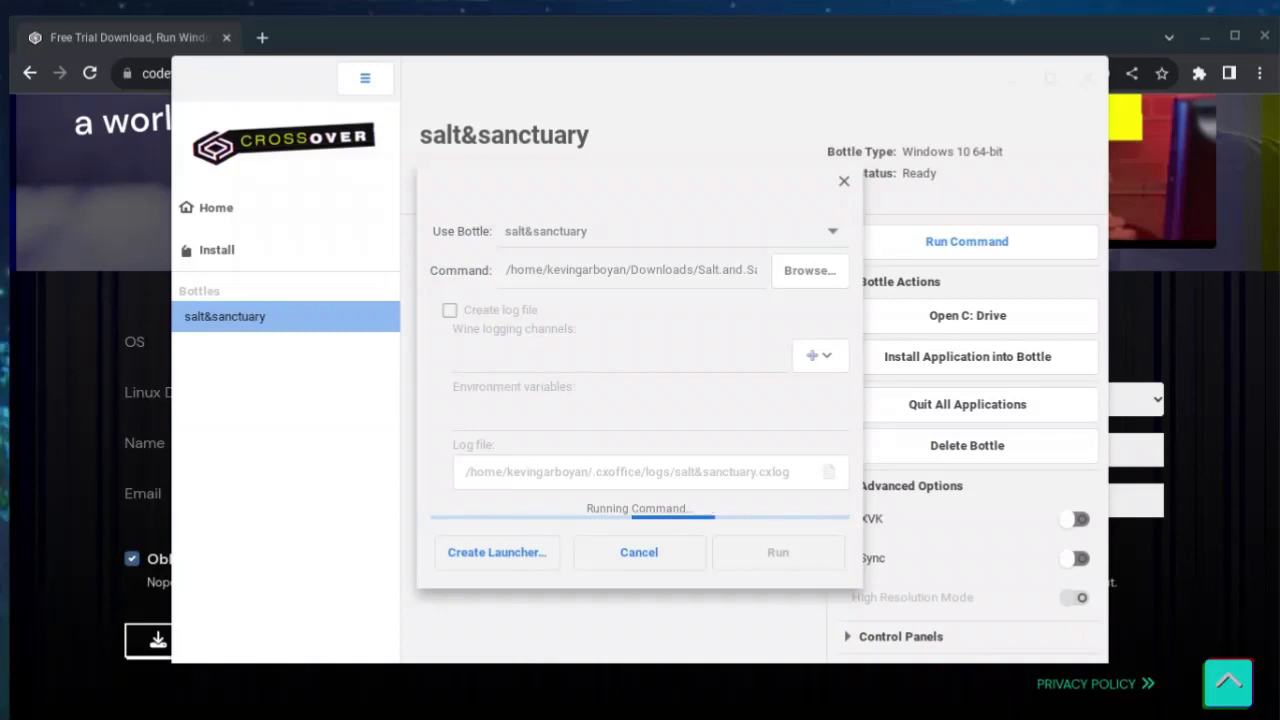
left_click(778, 552)
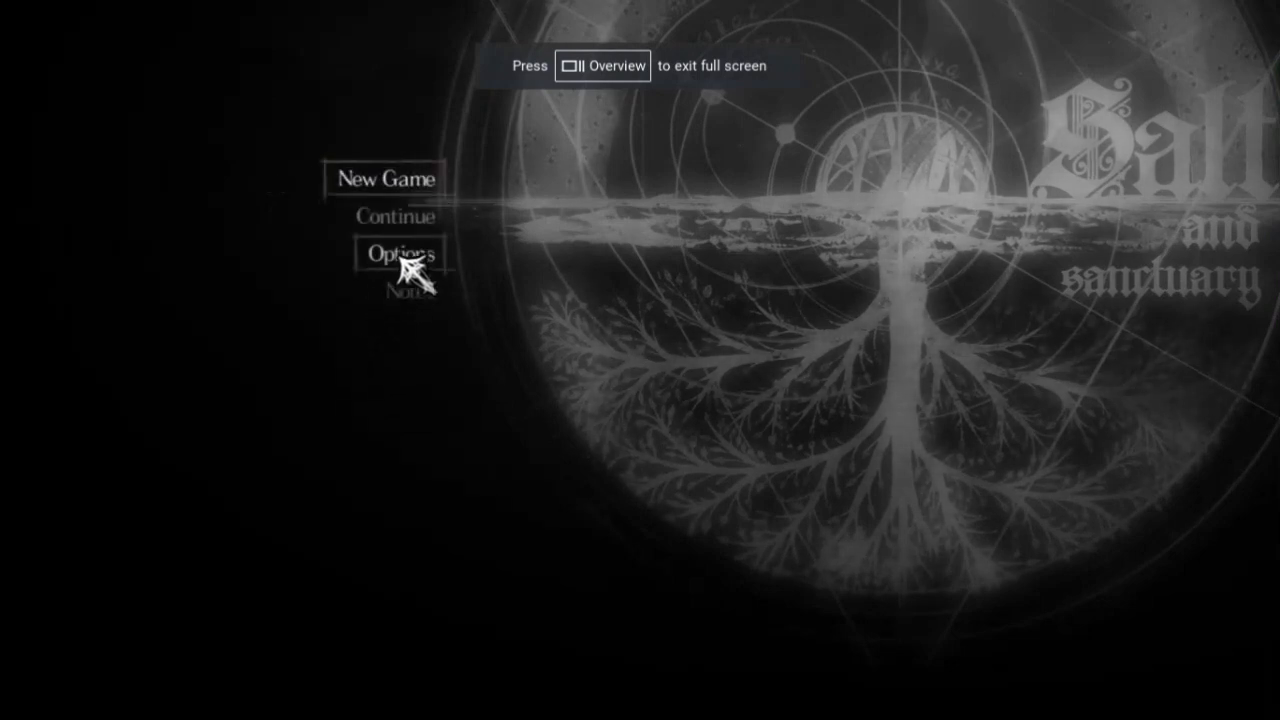
Step: Accept the adjusted video settings in Options and continue the saved game
left_click(398, 253)
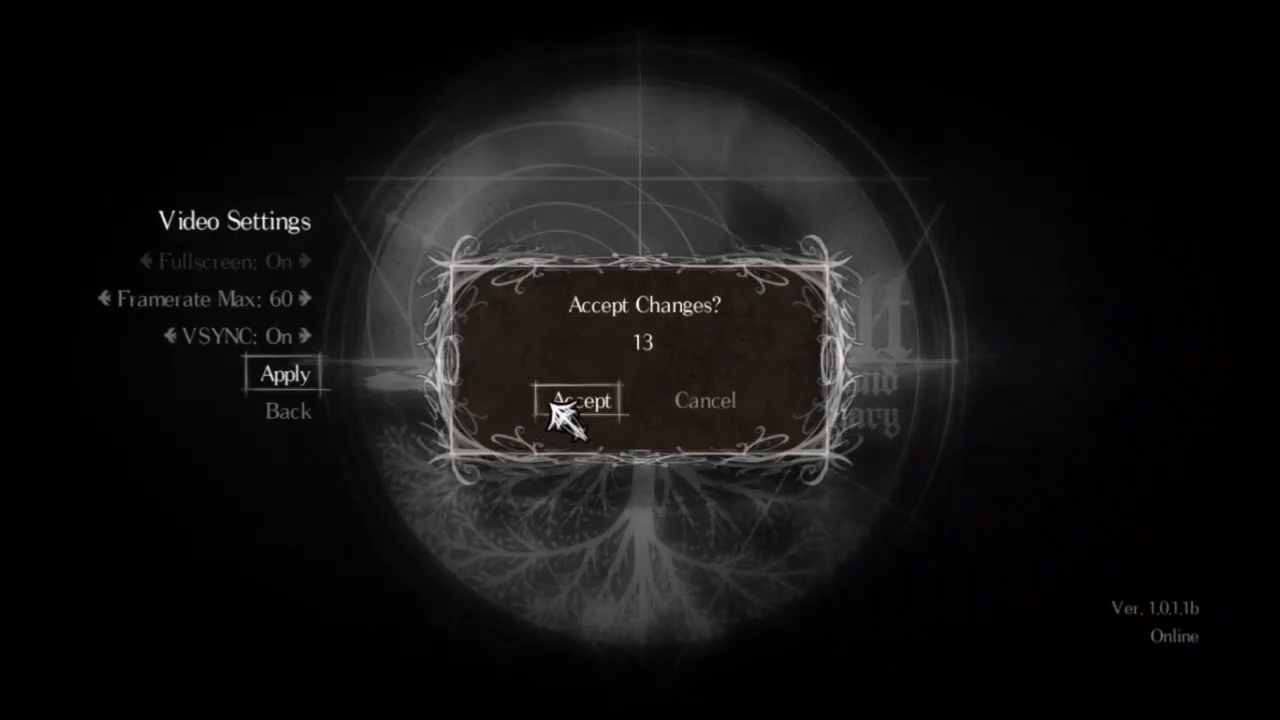
left_click(577, 400)
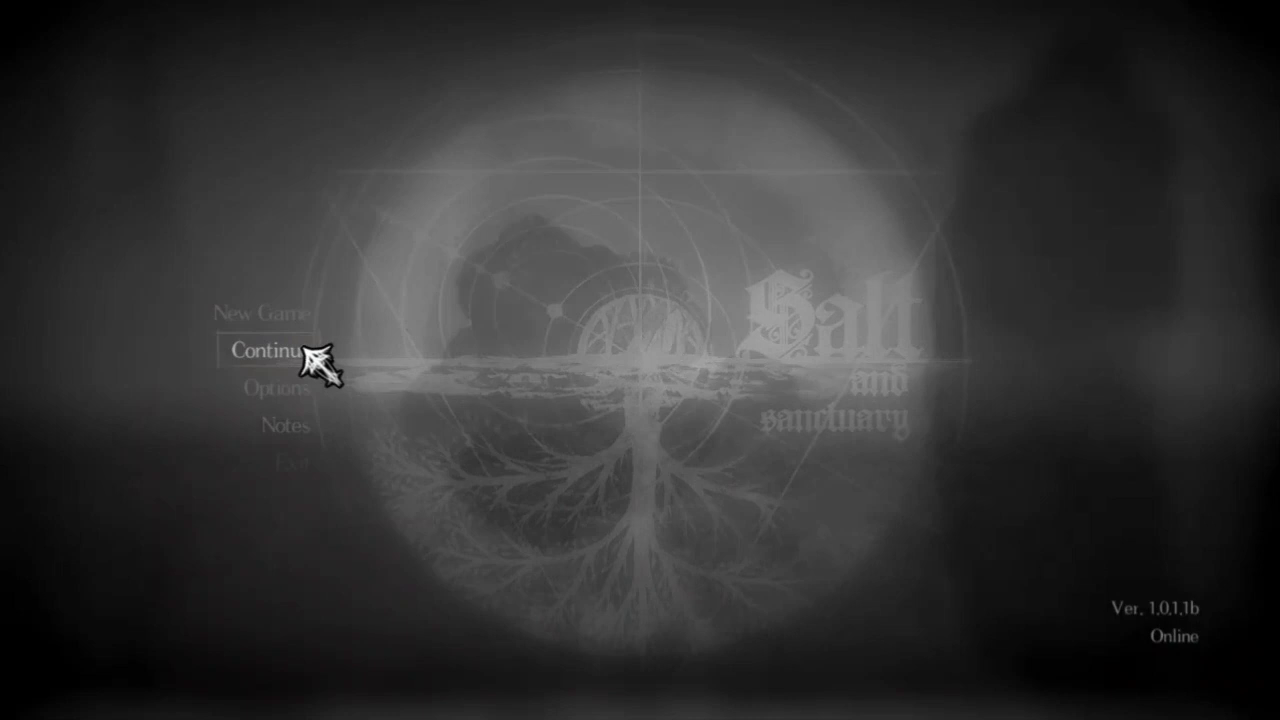
left_click(270, 350)
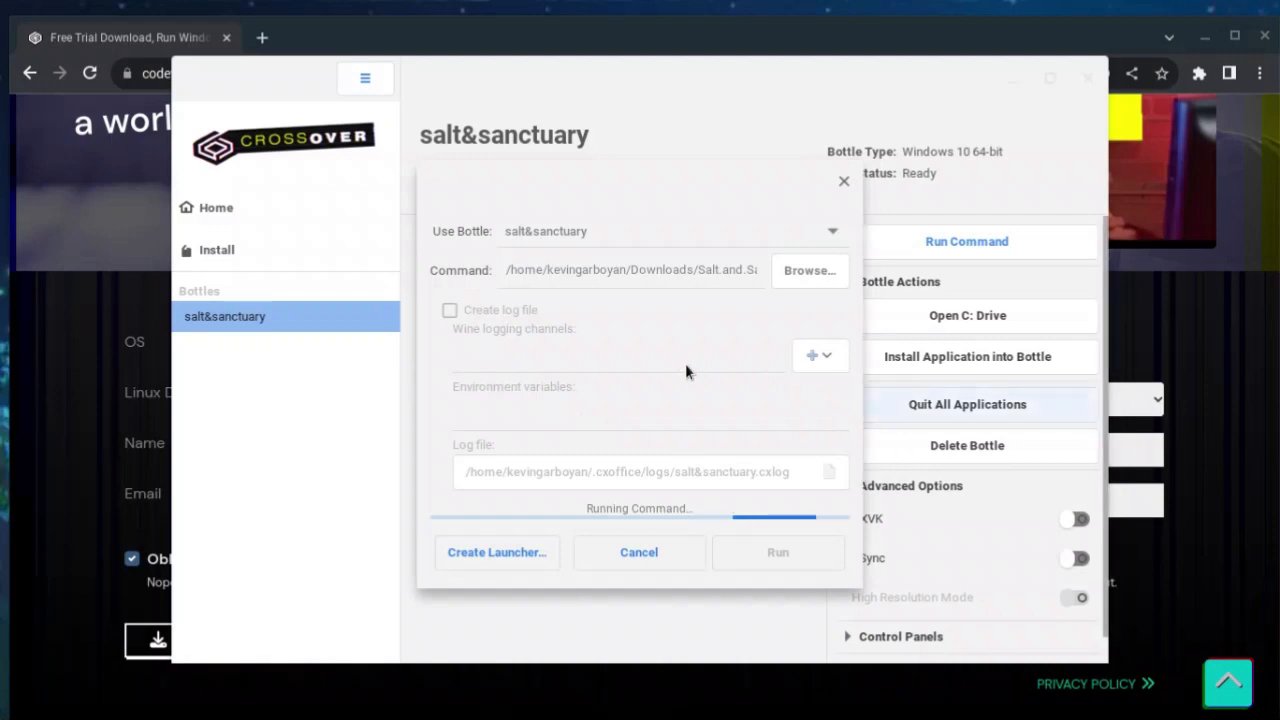
mouse_move(445, 213)
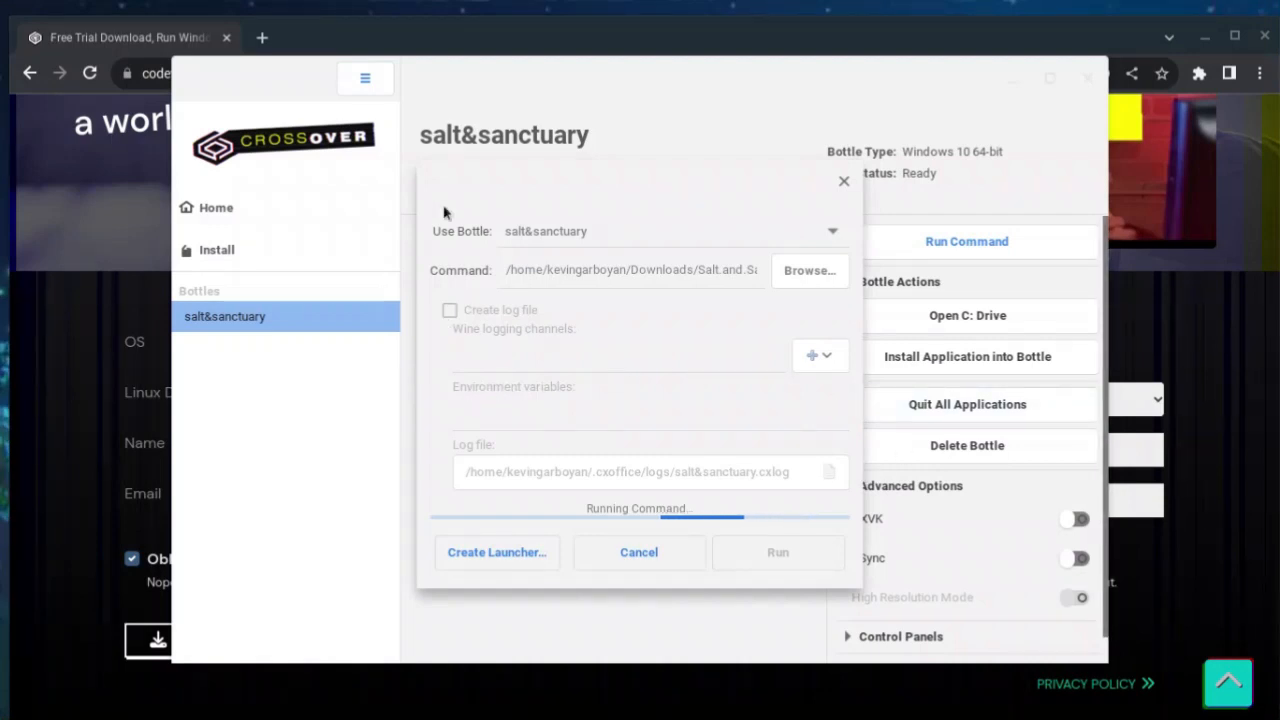
mouse_move(485, 403)
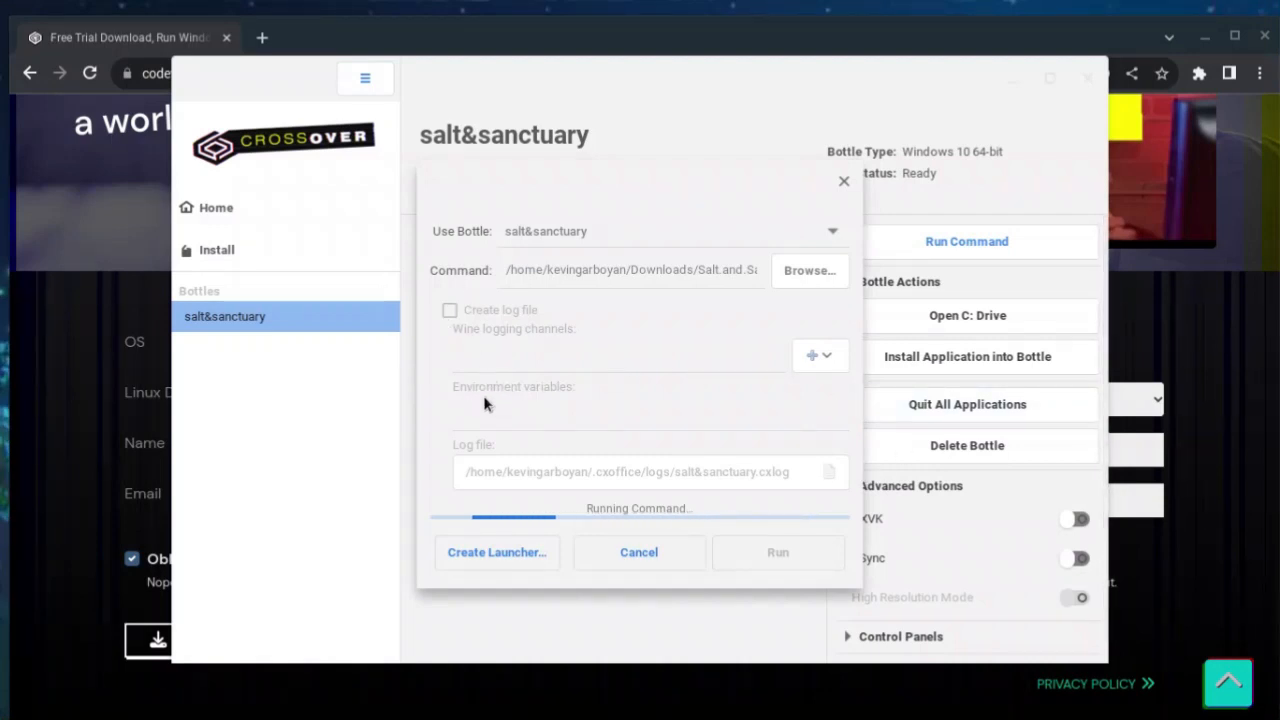